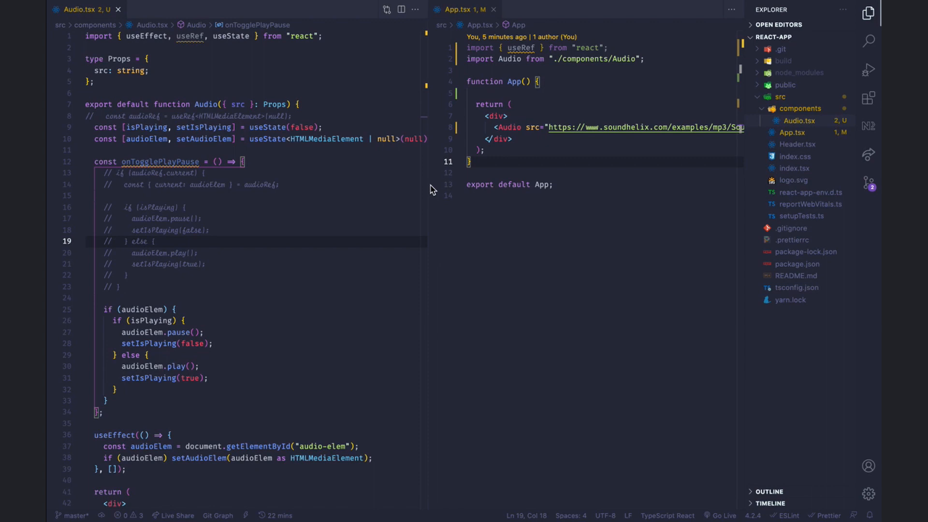
Play the track briefly in the localhost:3000 audio player, then pause it
scroll(down, 3)
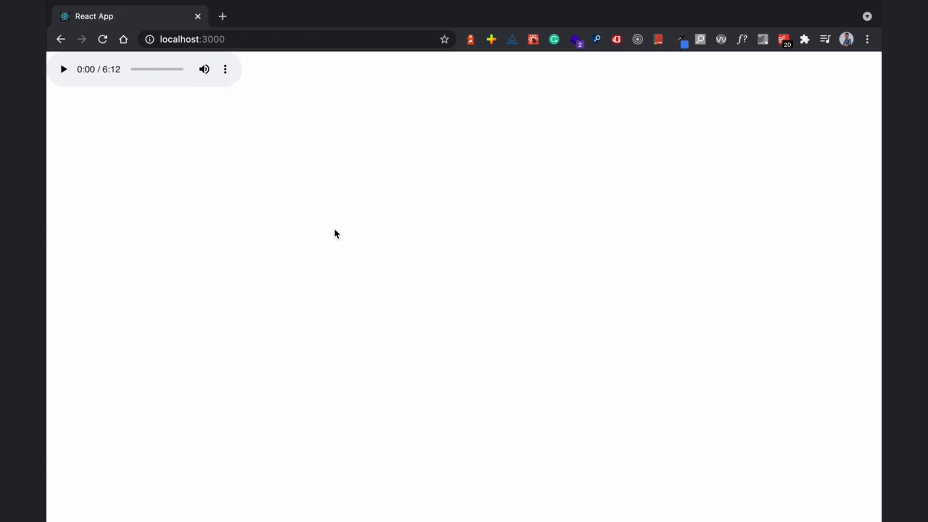
mouse_move(62, 69)
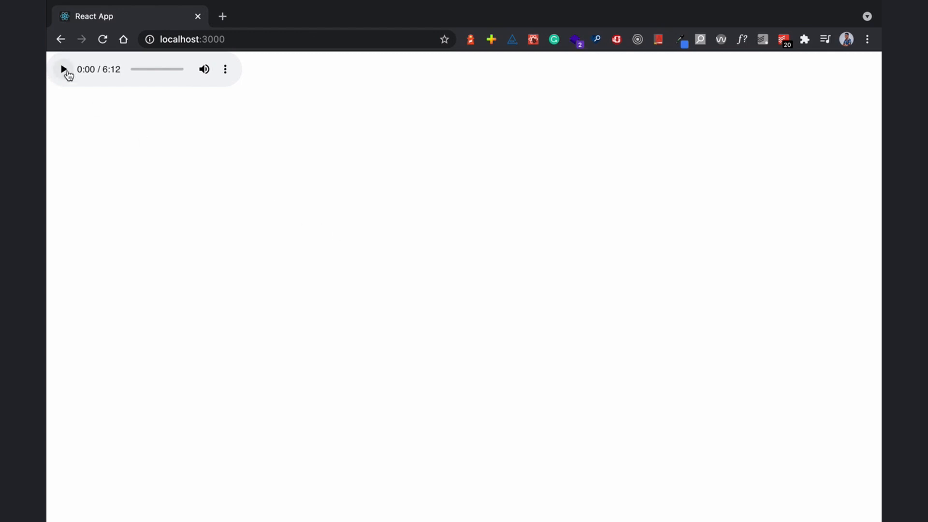
click(63, 70)
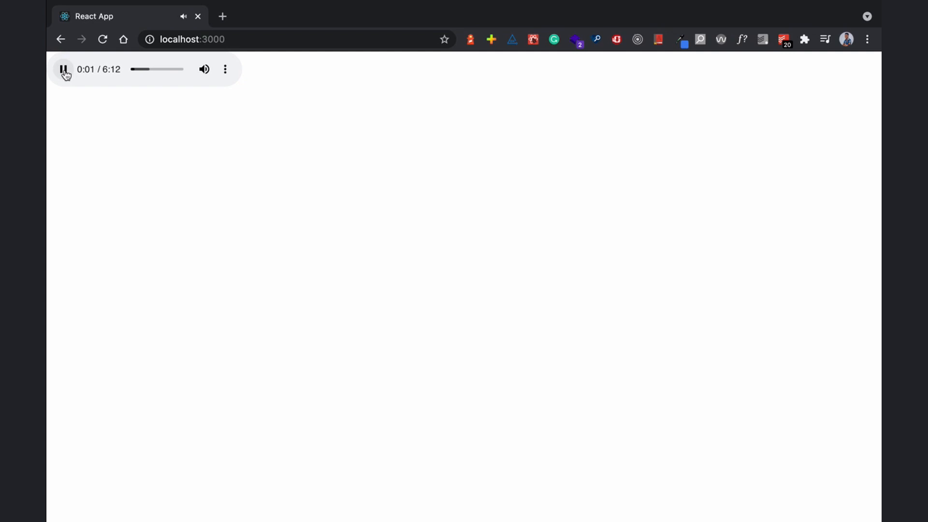
click(63, 69)
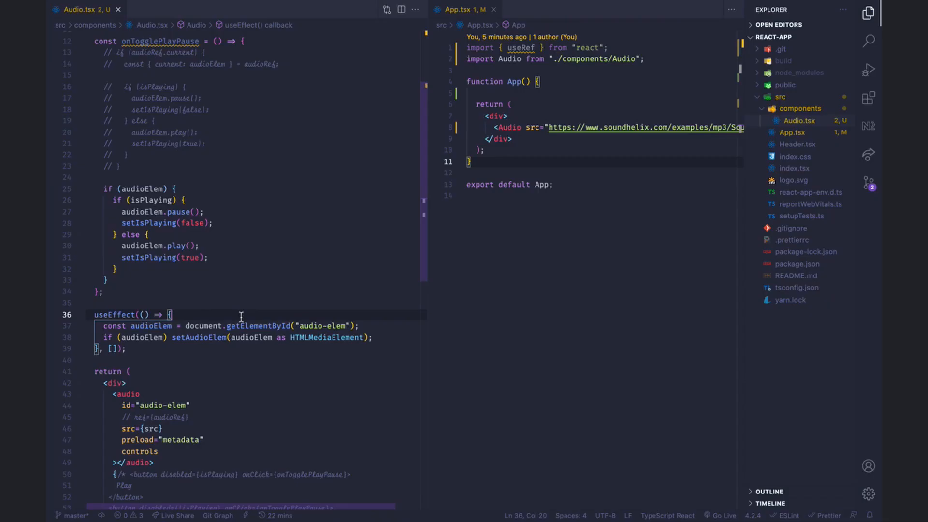
Uncomment the Play and Pause buttons in Audio.tsx and comment out the audio tag's controls attribute
scroll(down, 3)
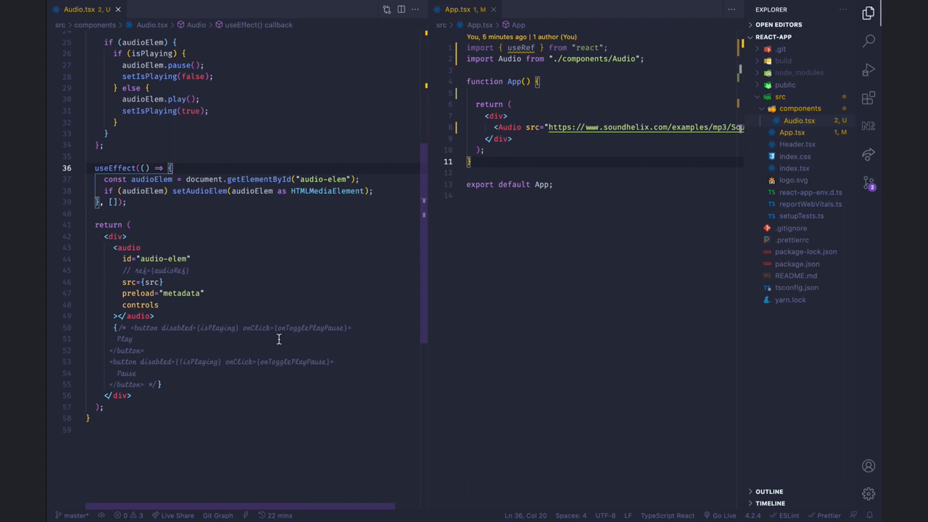
mouse_move(245, 337)
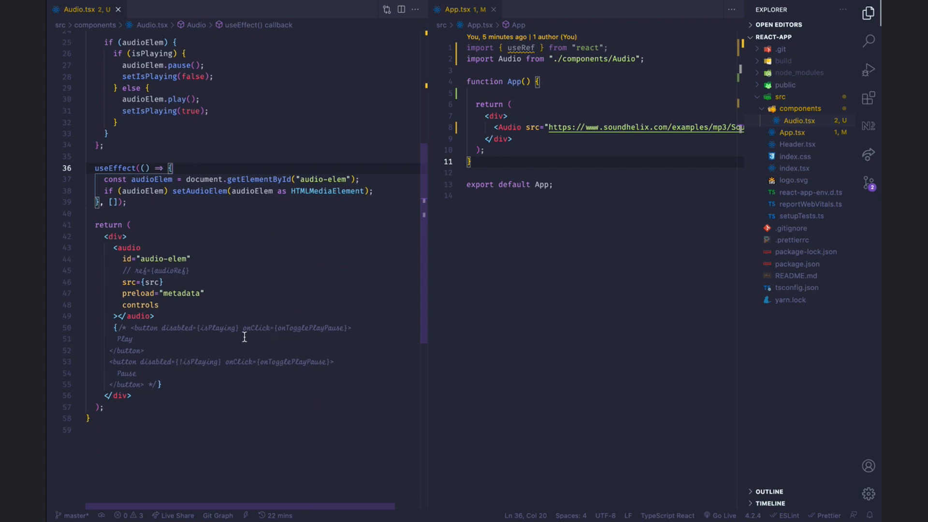
click(182, 305)
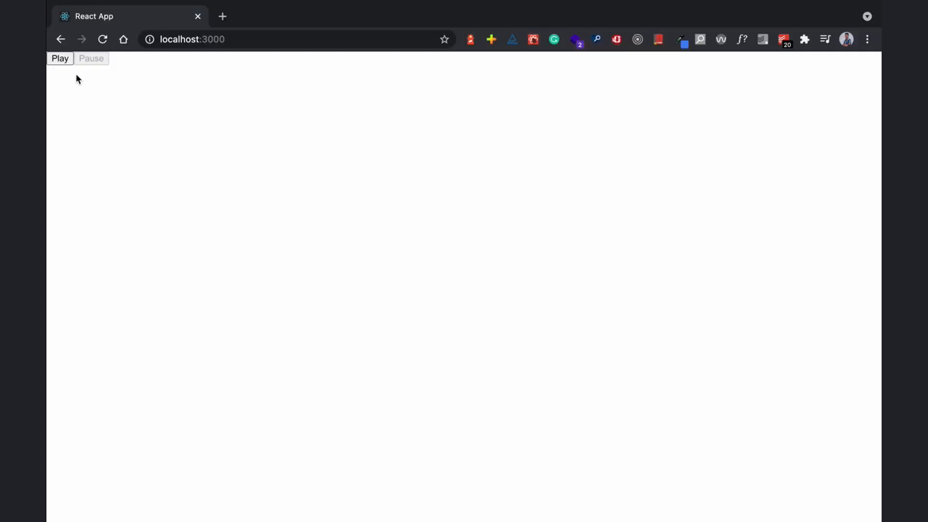
Start the song with the new Play button on localhost:3000, then stop it with Pause
click(59, 58)
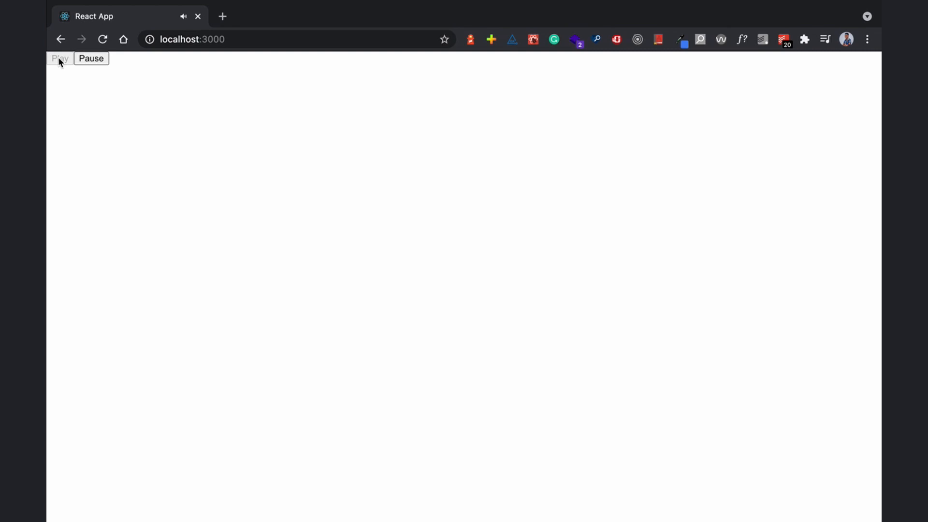
click(90, 58)
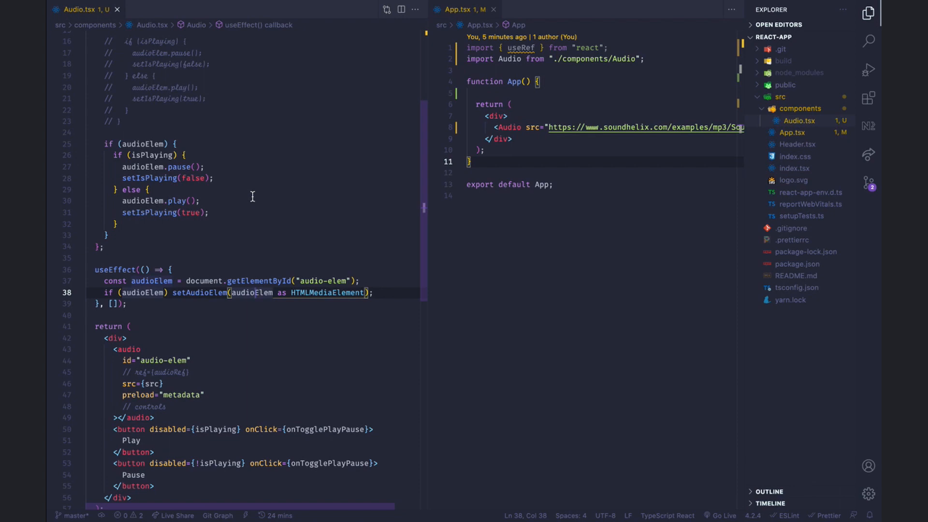
mouse_move(300, 229)
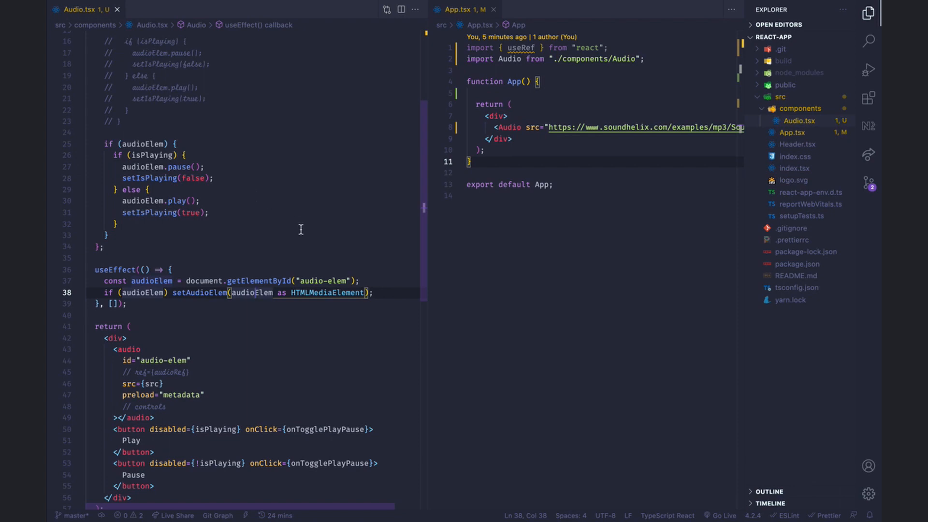
mouse_move(255, 281)
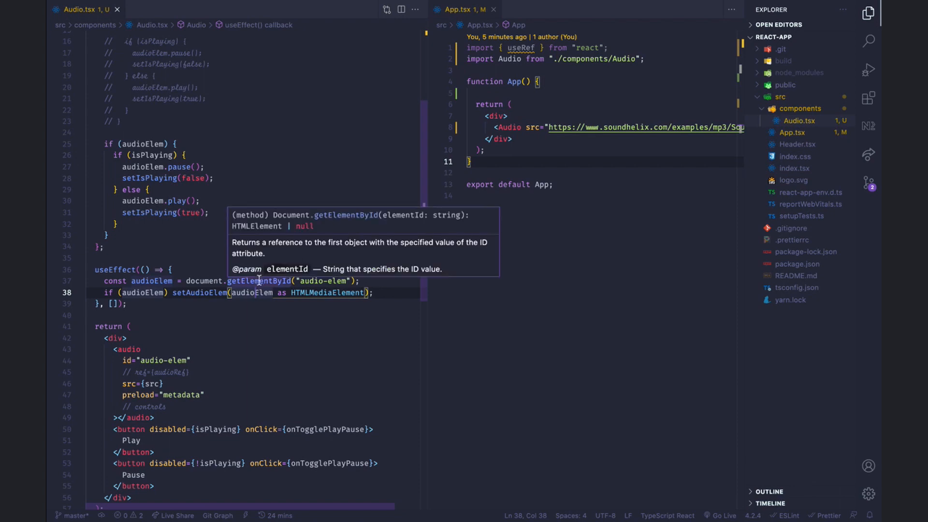
mouse_move(140, 359)
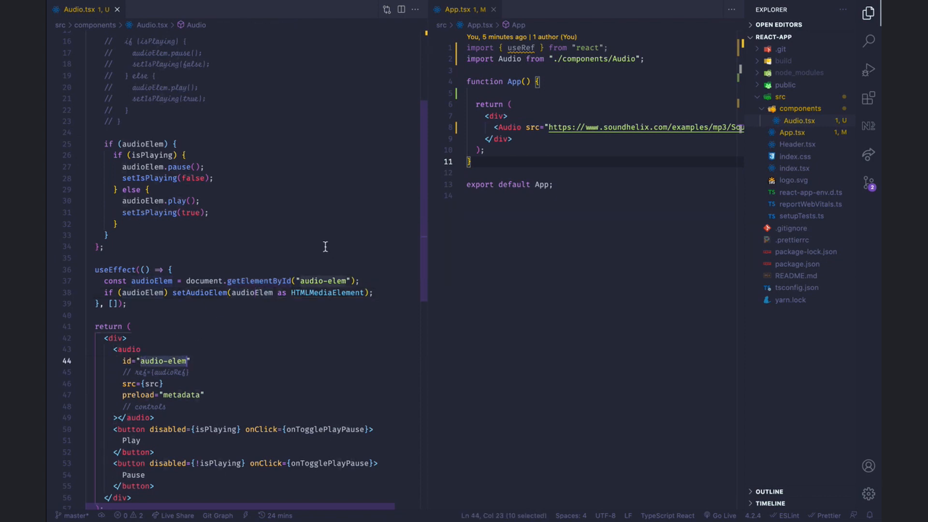
scroll(up, 3)
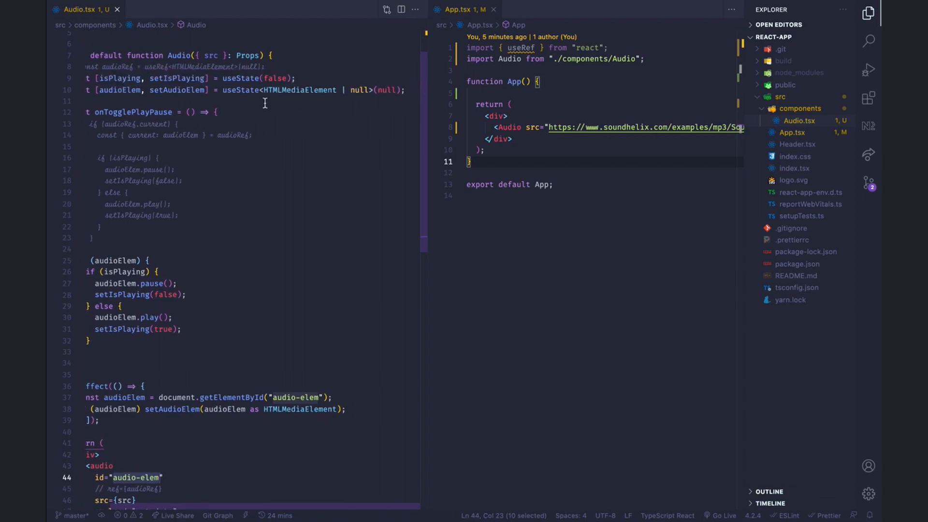
mouse_move(271, 118)
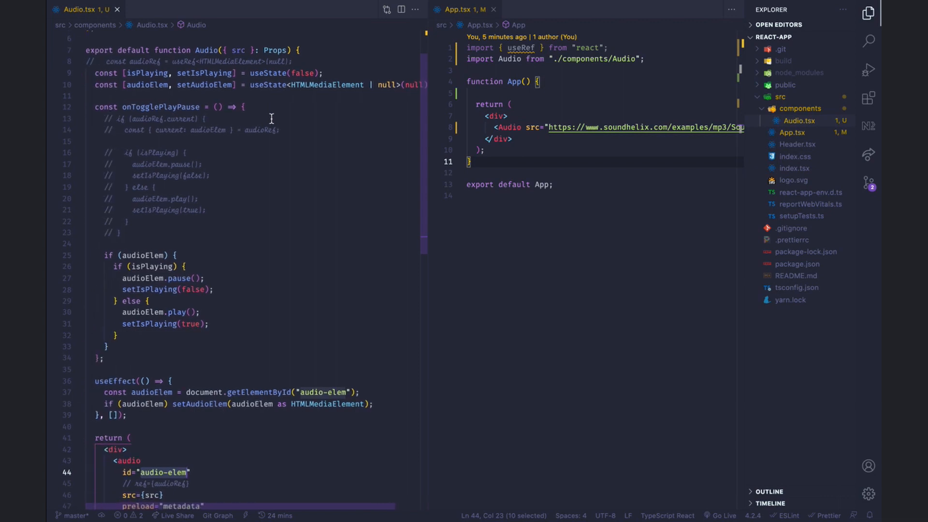
scroll(down, 3)
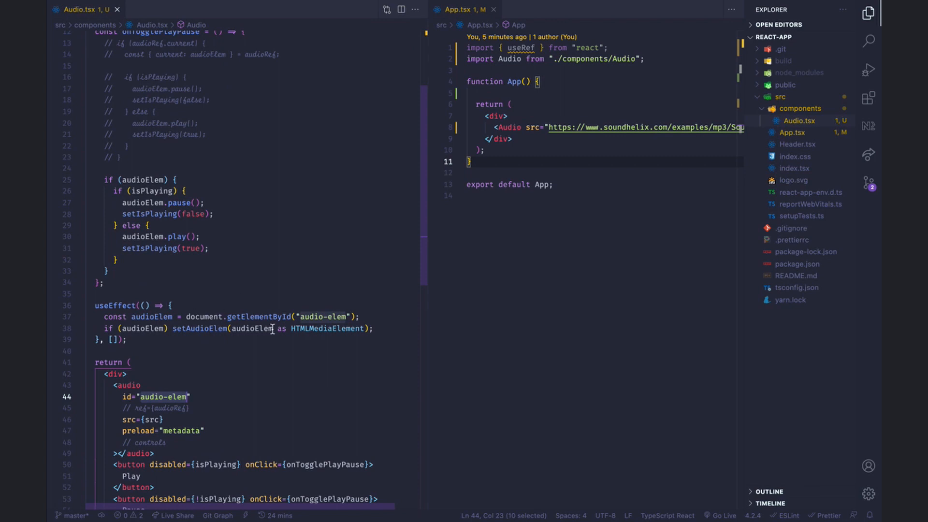
mouse_move(151, 316)
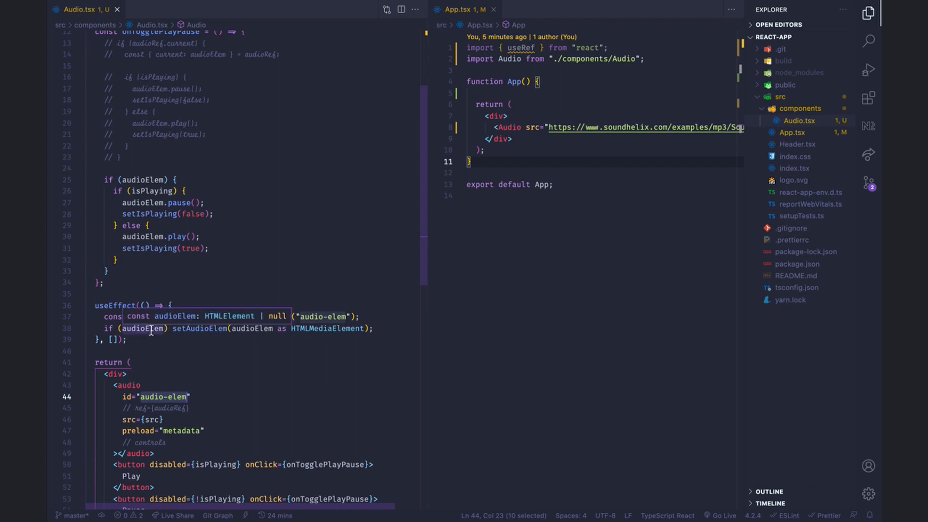
mouse_move(198, 329)
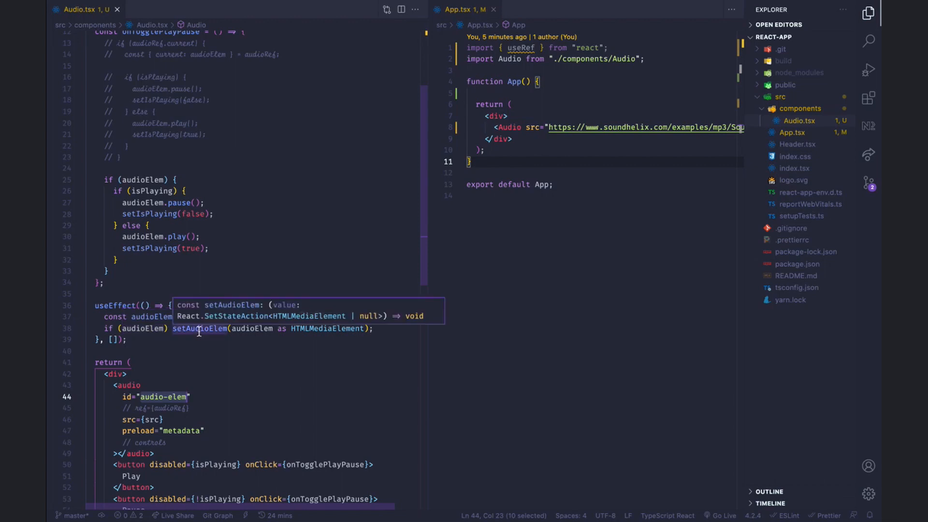
scroll(up, 3)
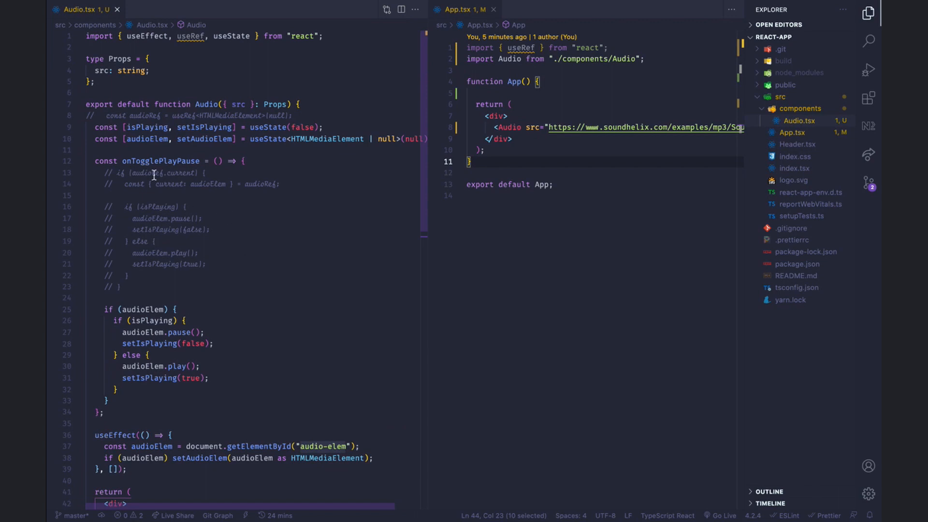
mouse_move(179, 173)
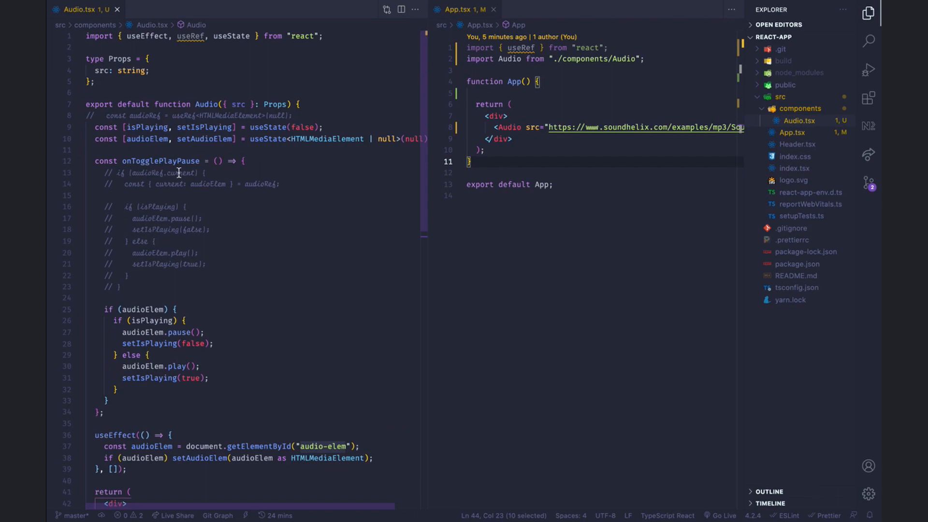
Review Audio.tsx, highlighting every audioElem usage in the play/pause toggle logic
scroll(down, 3)
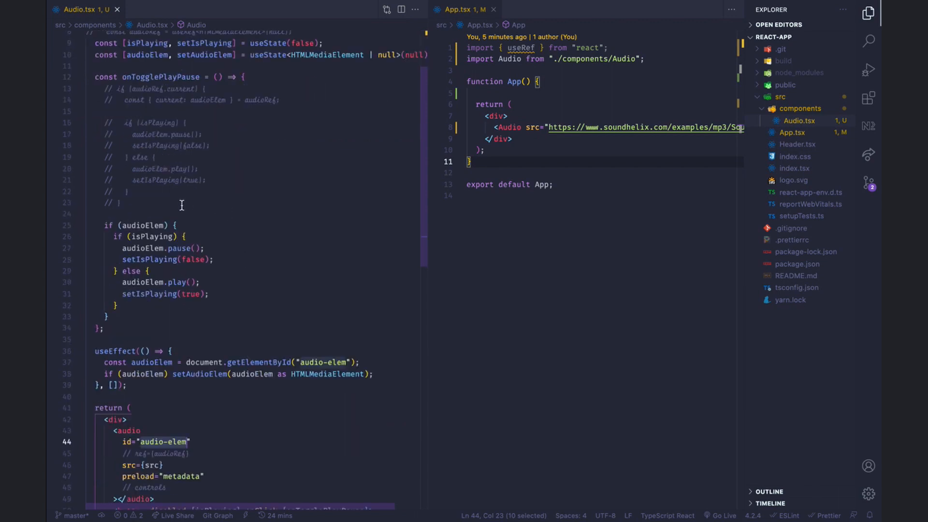
mouse_move(153, 225)
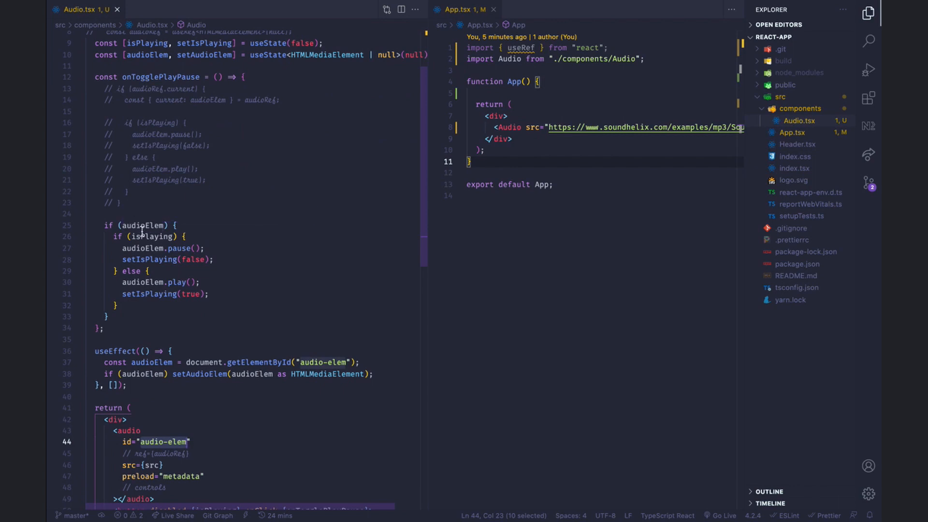
click(142, 226)
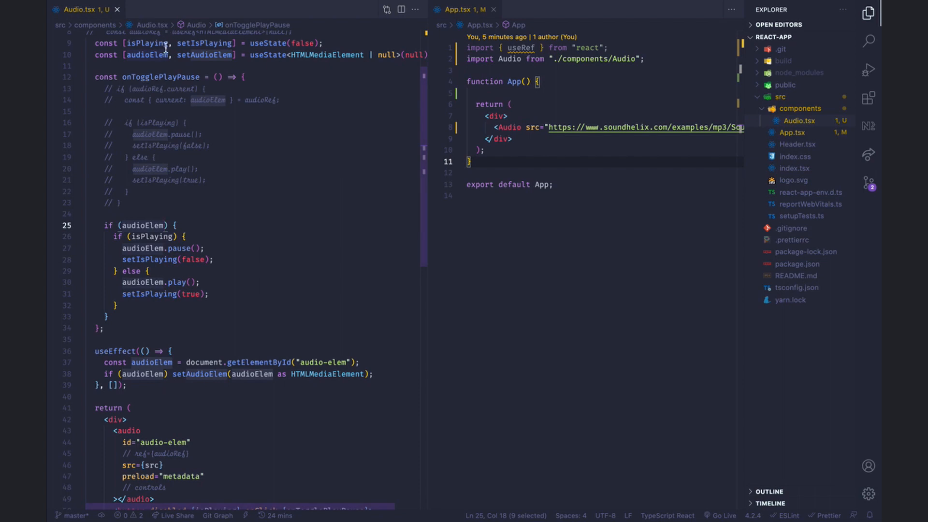
mouse_move(149, 230)
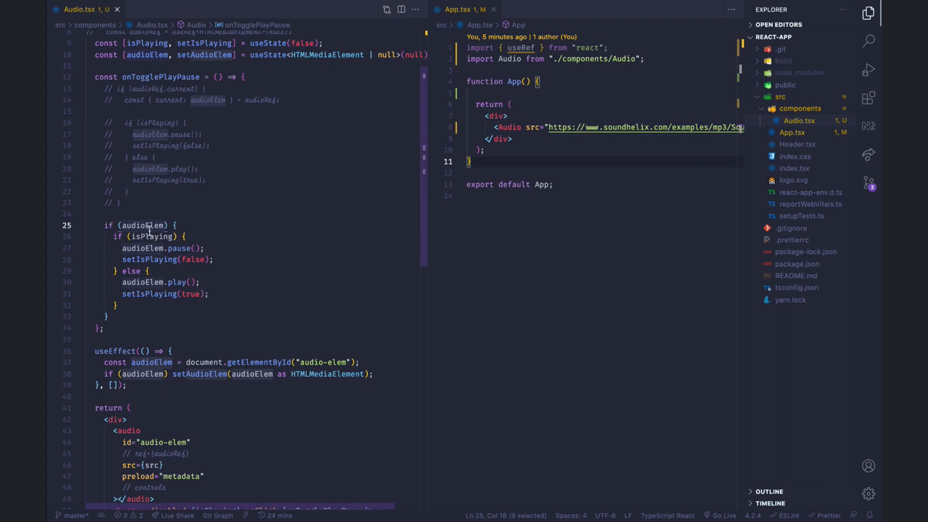
mouse_move(179, 248)
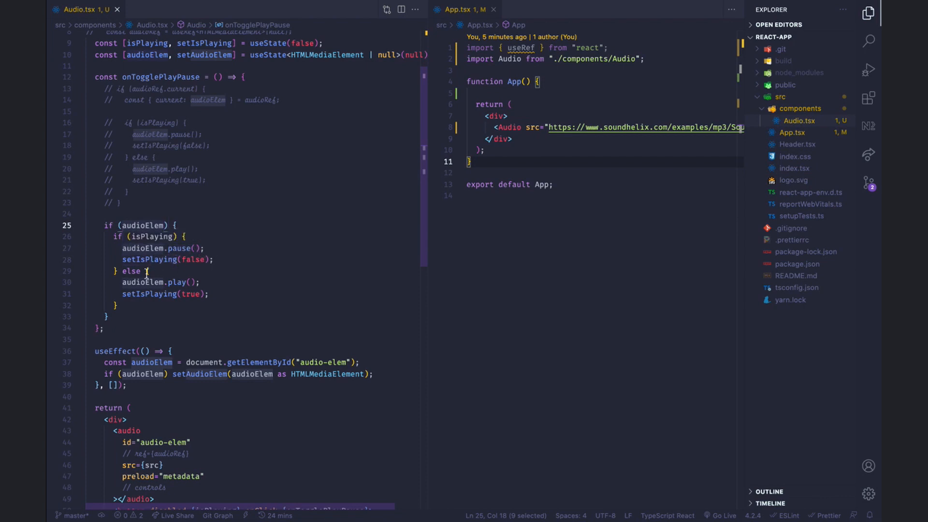
mouse_move(188, 287)
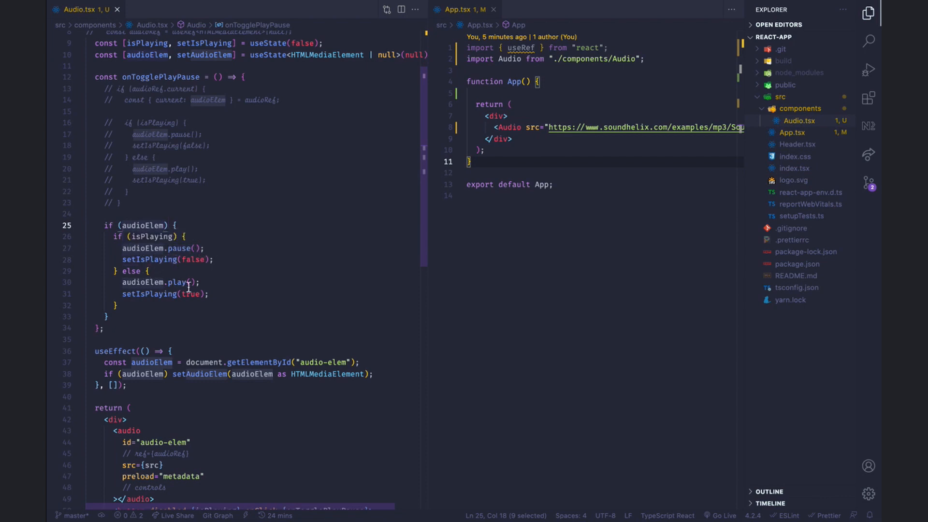
scroll(down, 3)
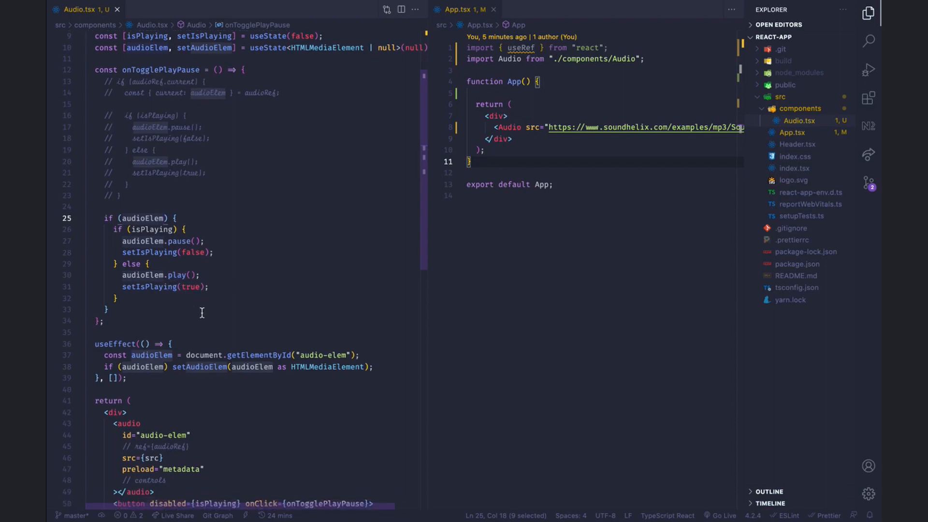
scroll(down, 3)
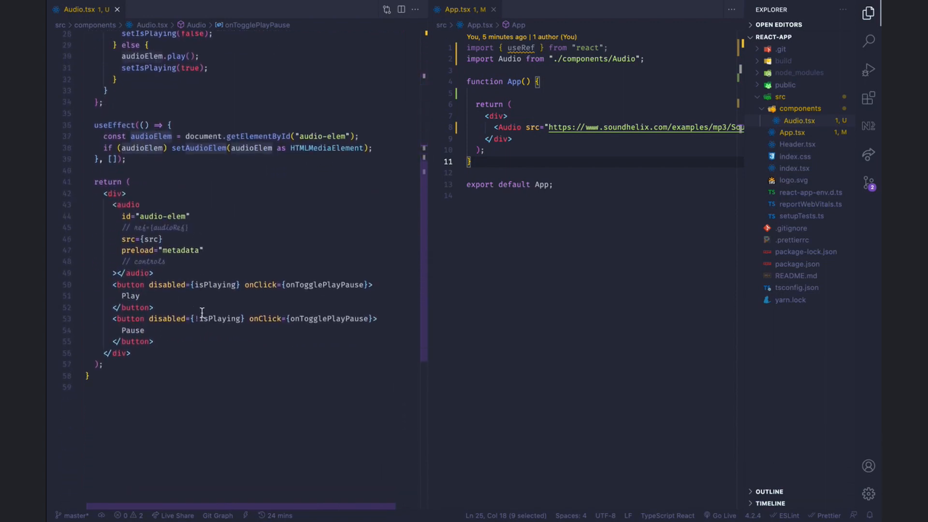
scroll(up, 3)
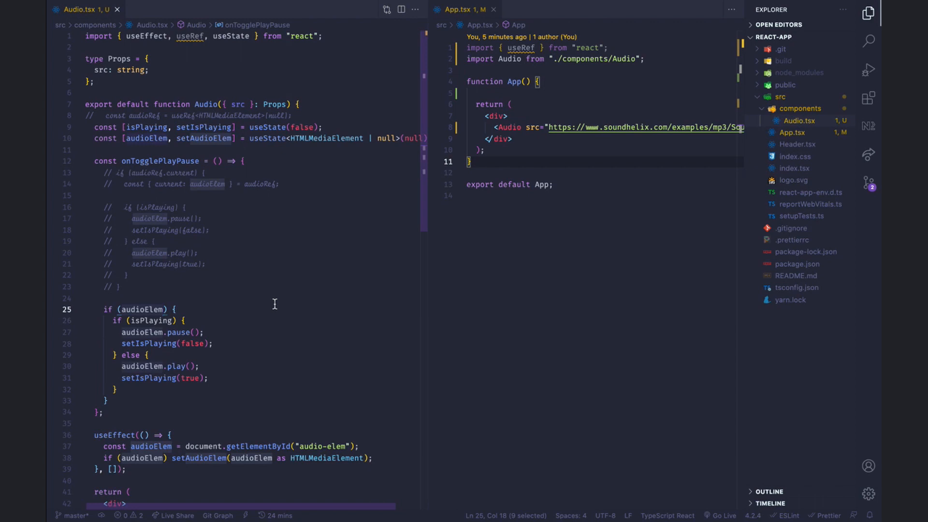
mouse_move(173, 273)
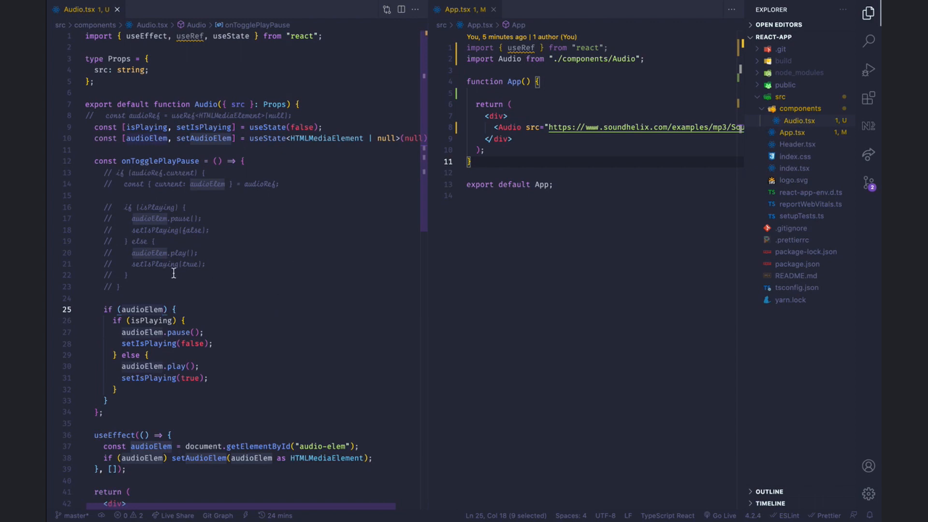
mouse_move(325, 143)
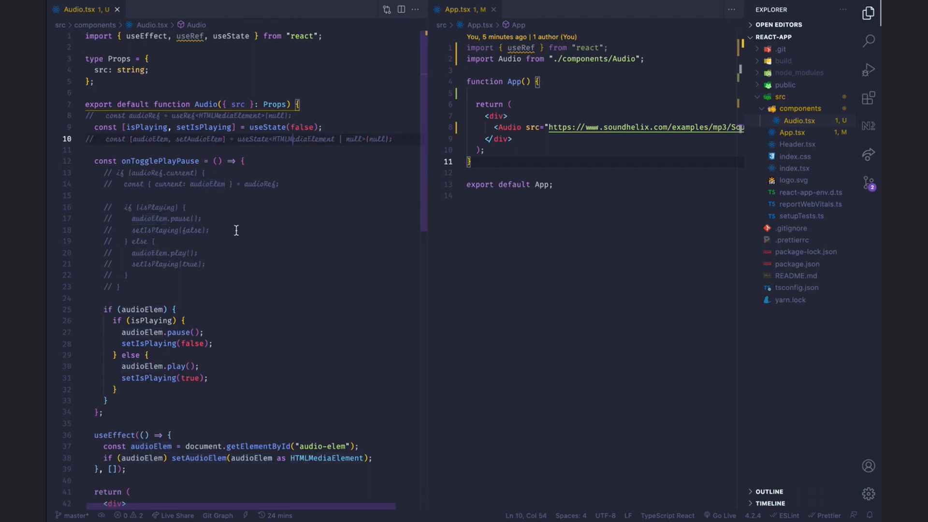
Restore useRef<HTMLMediaElement>(null) with audioRef.current in onTogglePlayPause, commenting out audioElem state and useEffect
scroll(down, 3)
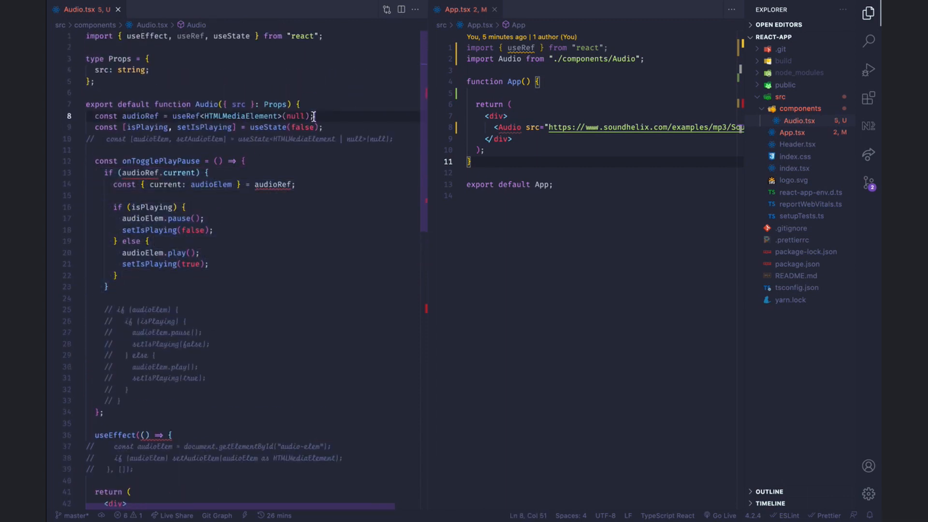
scroll(down, 3)
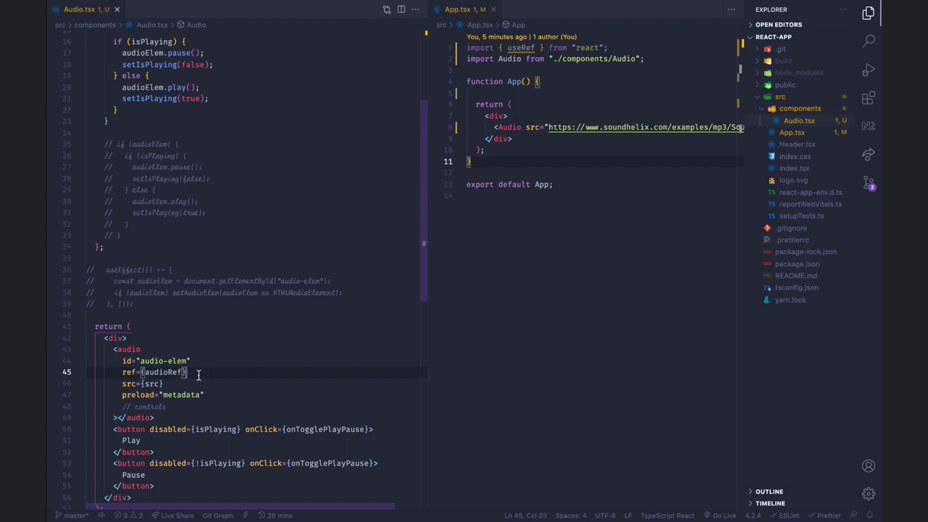
scroll(up, 3)
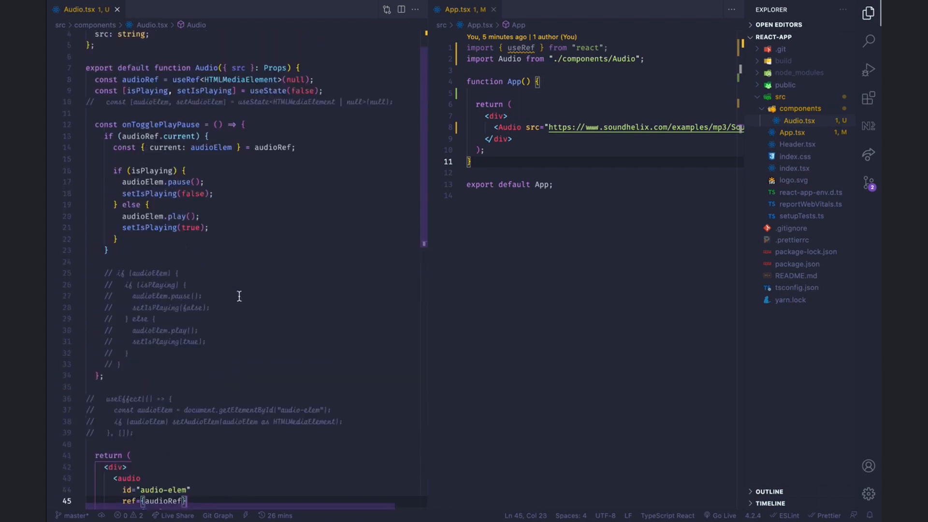
scroll(up, 3)
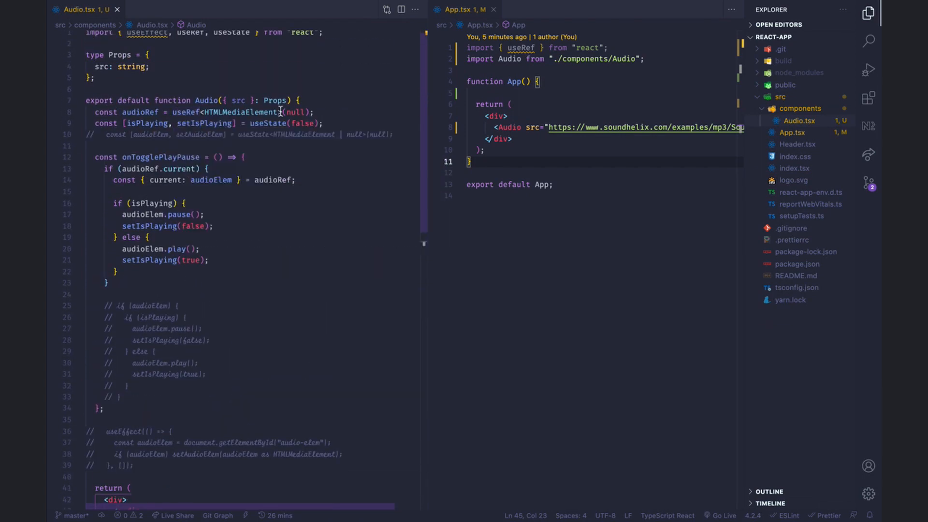
mouse_move(240, 113)
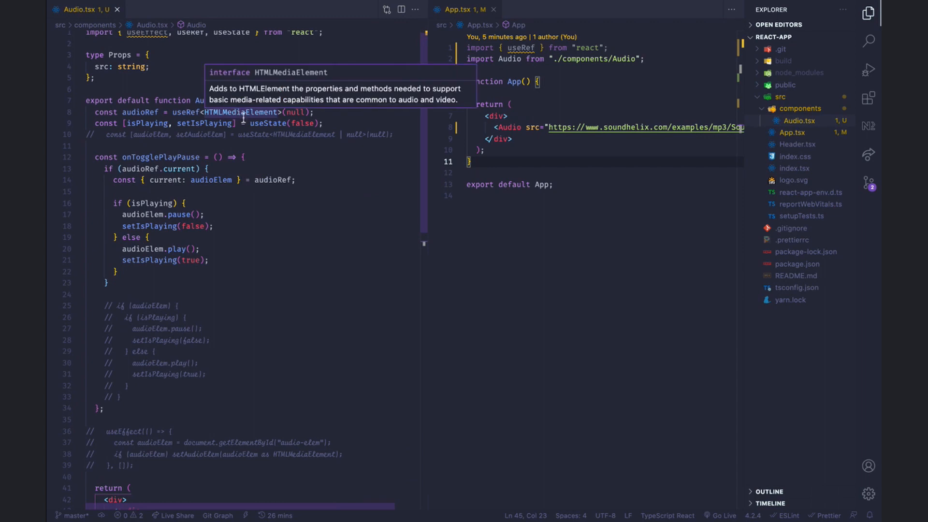
mouse_move(299, 116)
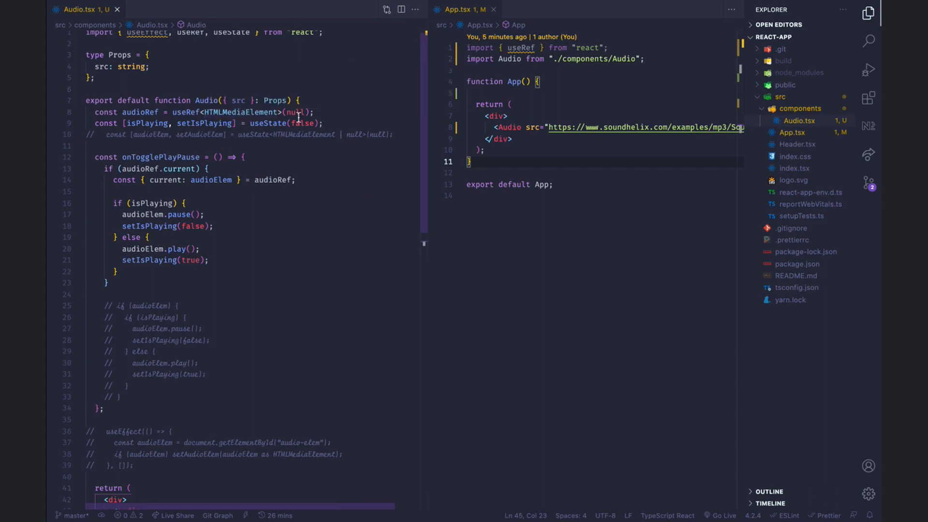
scroll(down, 3)
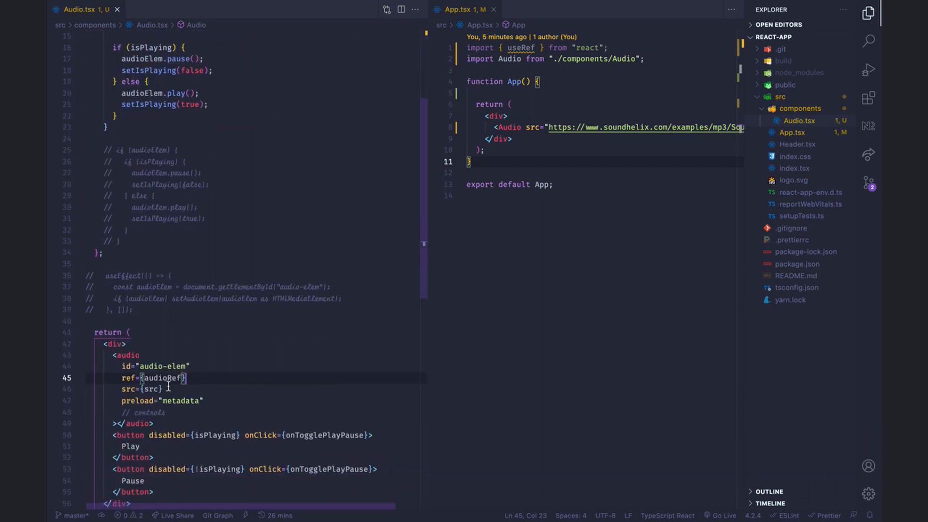
scroll(up, 3)
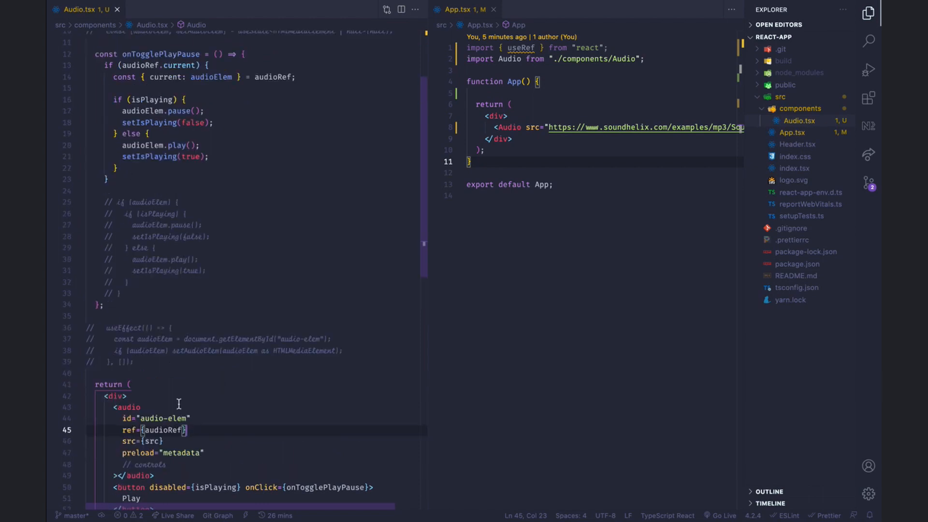
scroll(up, 3)
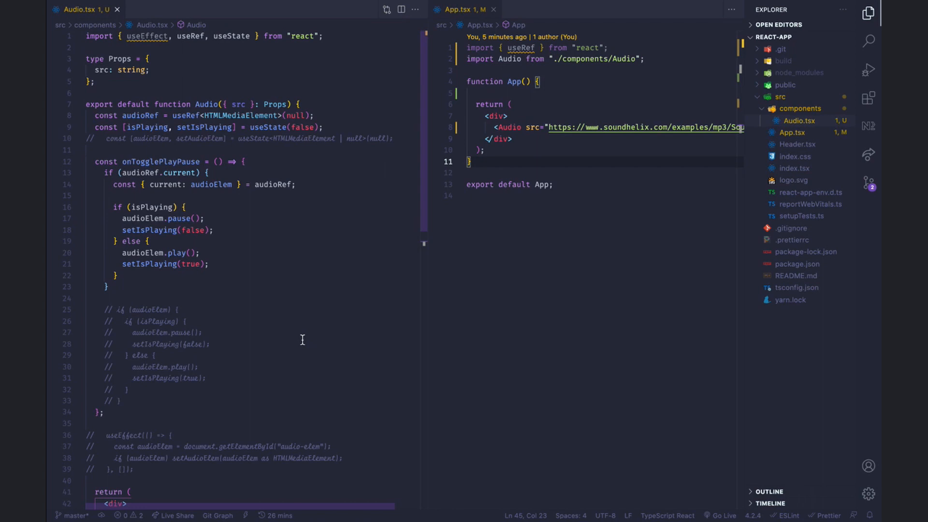
scroll(down, 3)
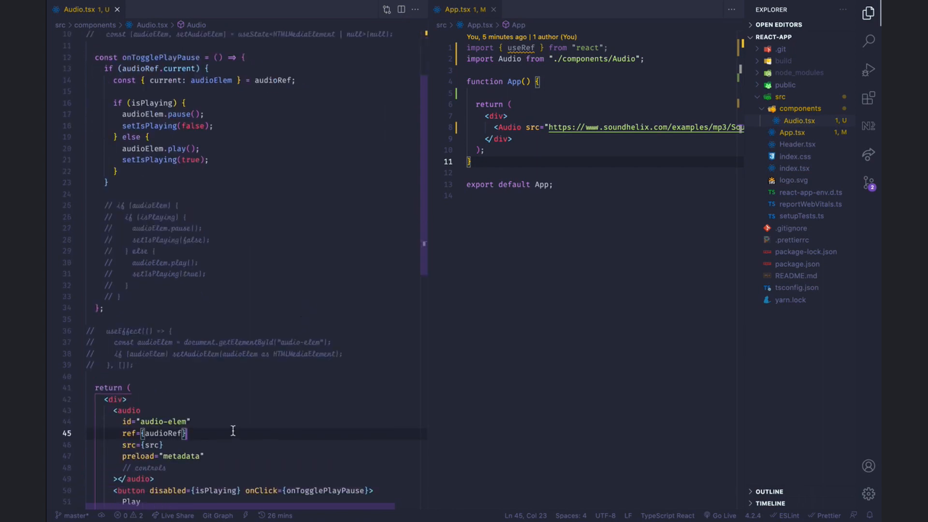
scroll(up, 3)
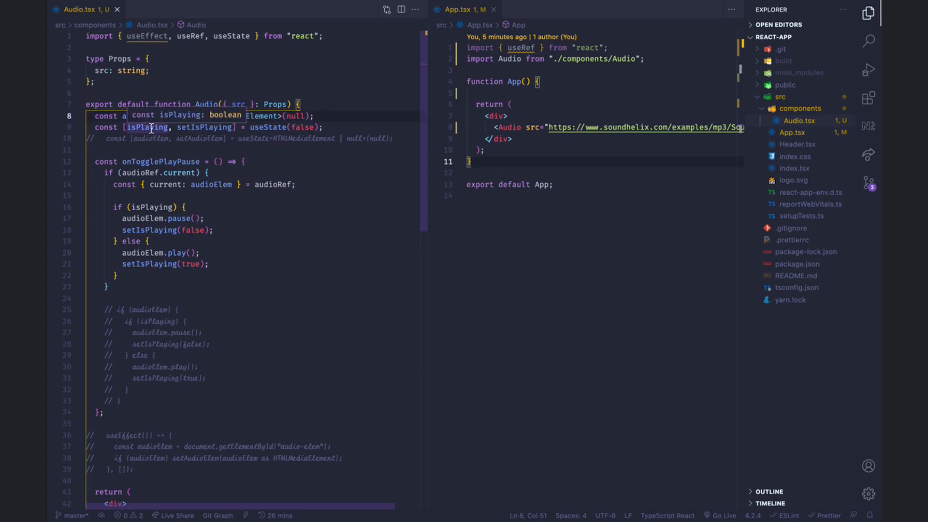
scroll(down, 3)
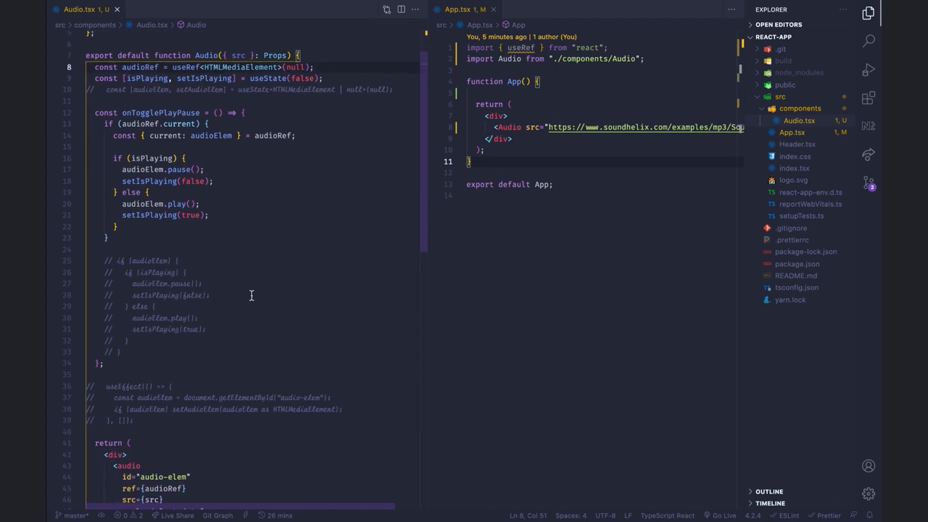
scroll(down, 3)
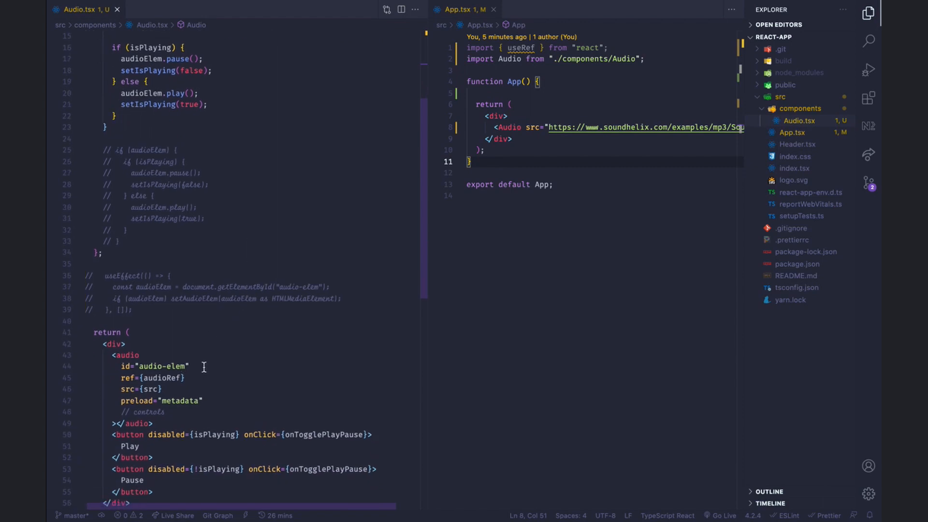
scroll(up, 3)
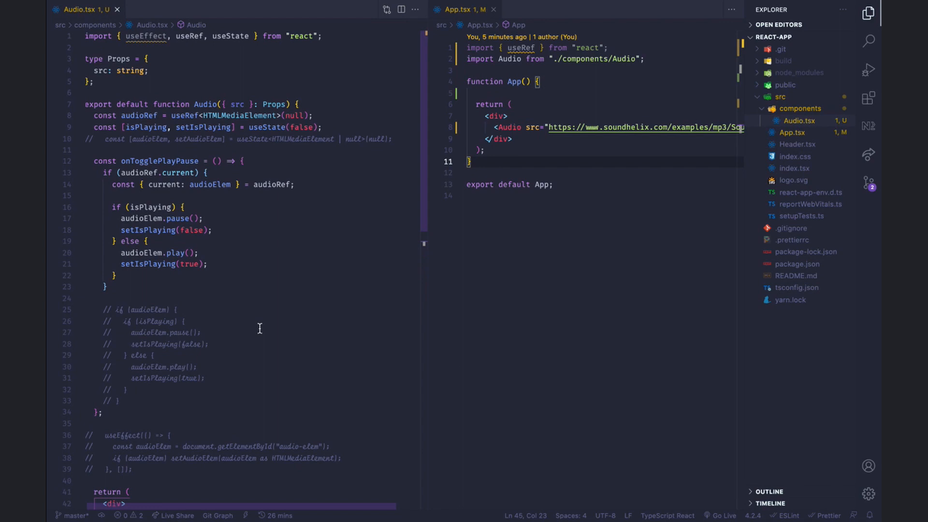
mouse_move(144, 169)
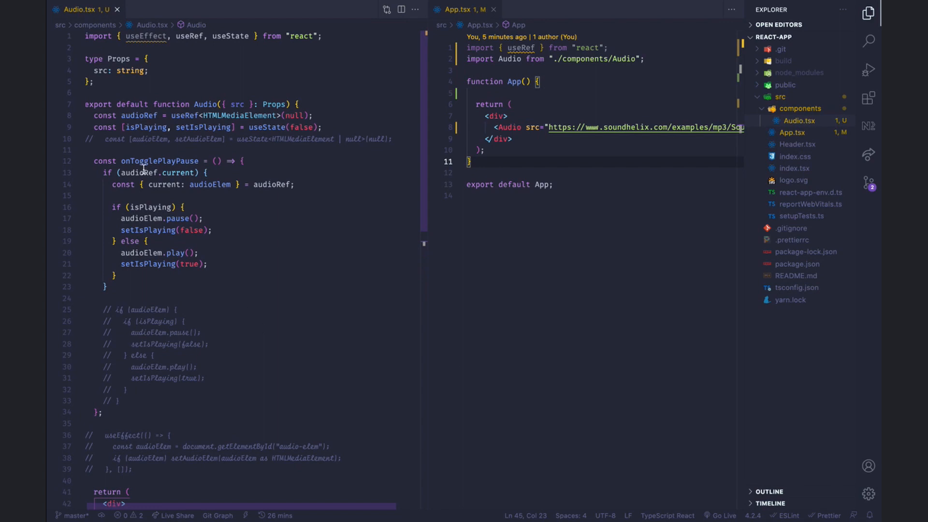
mouse_move(136, 190)
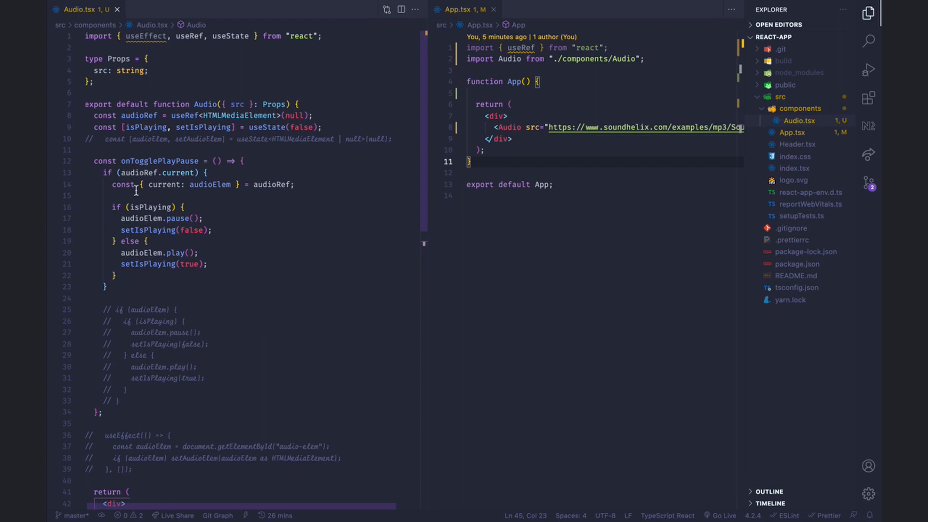
mouse_move(193, 169)
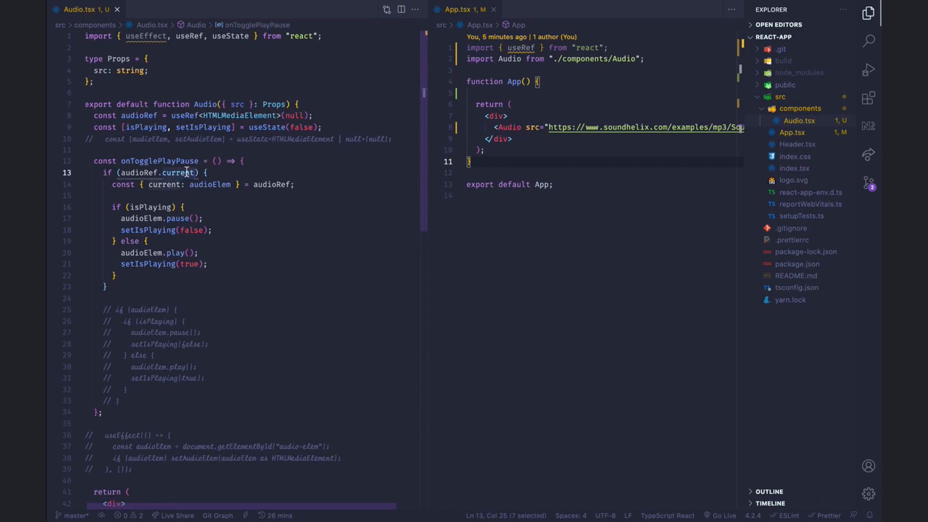
mouse_move(185, 172)
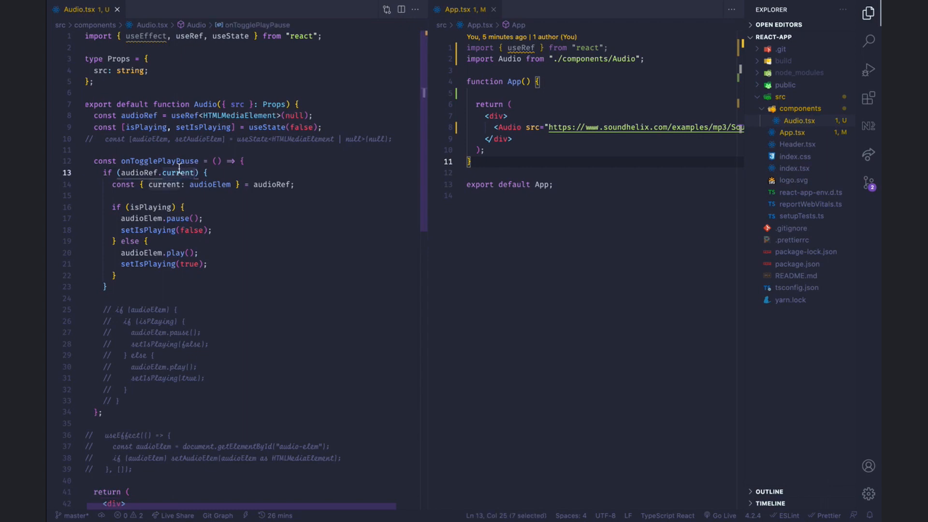
mouse_move(160, 160)
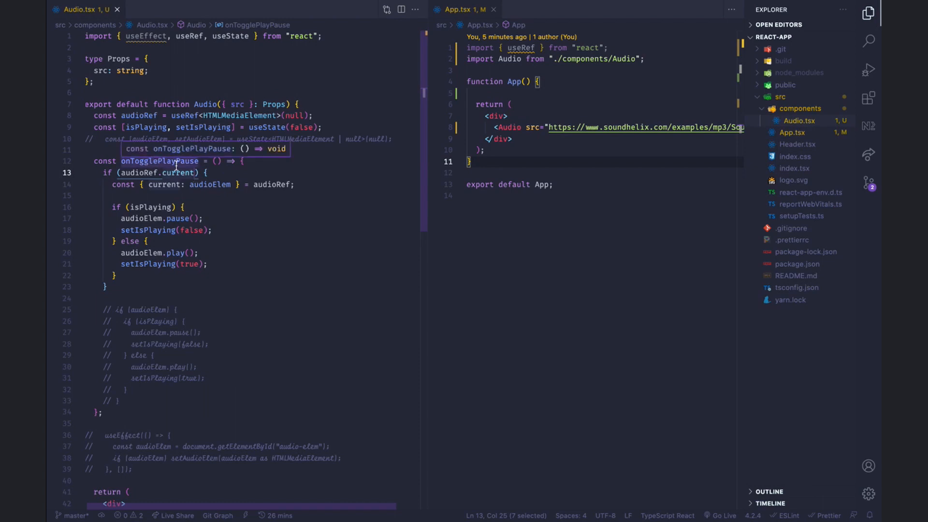
mouse_move(182, 172)
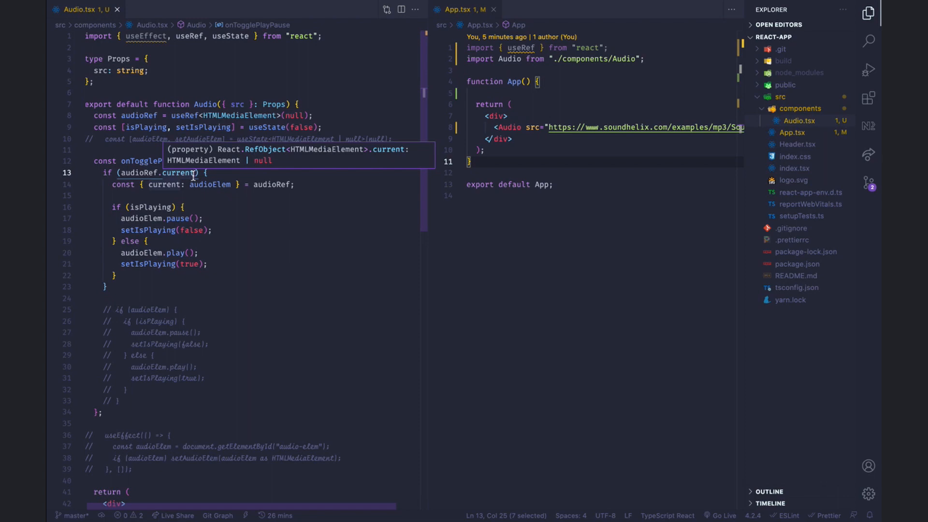
Test the ref-based Play and Pause buttons in Chrome
click(241, 206)
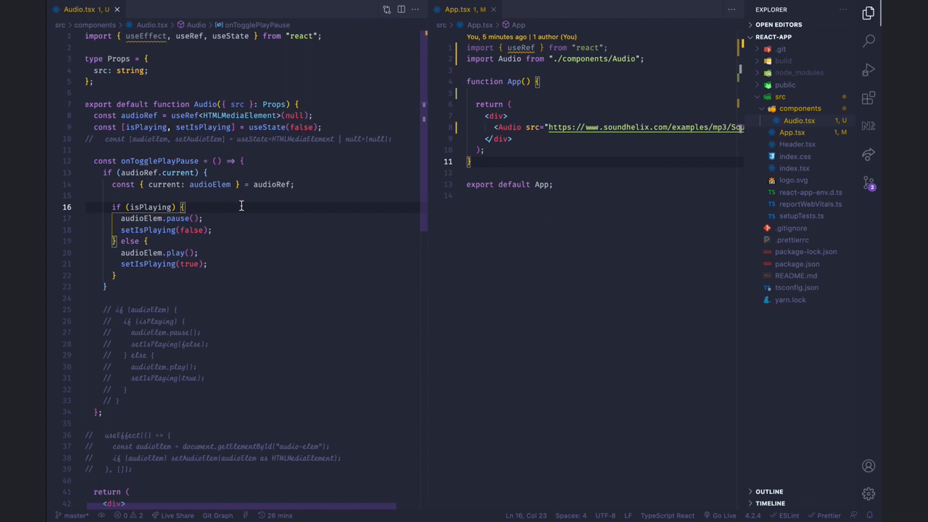
mouse_move(174, 187)
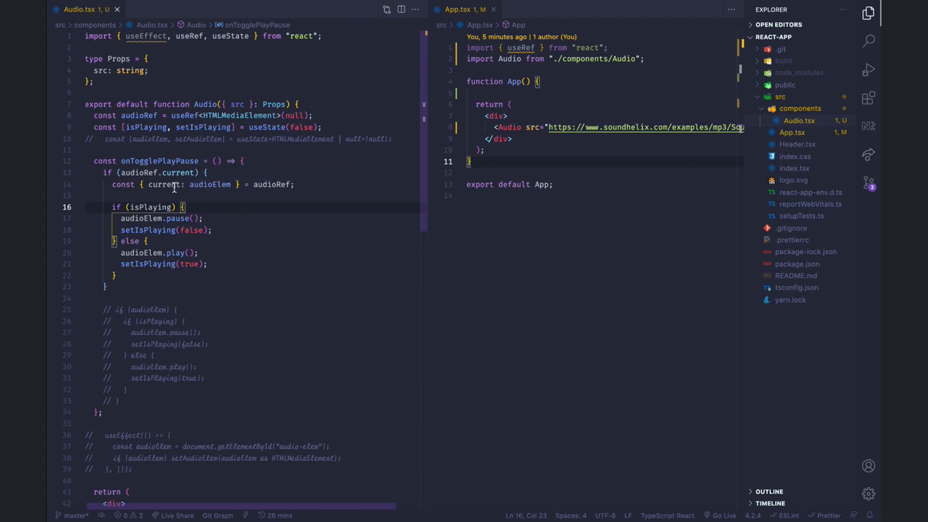
mouse_move(199, 190)
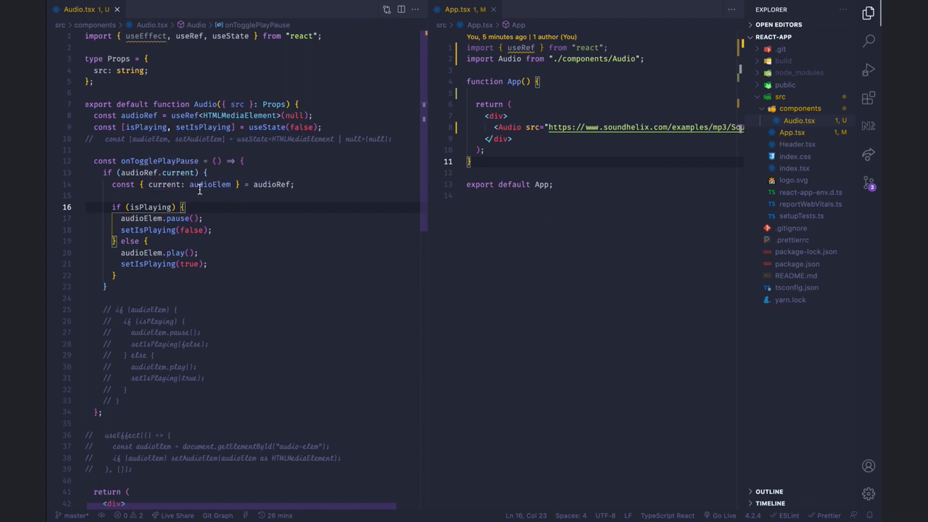
click(210, 184)
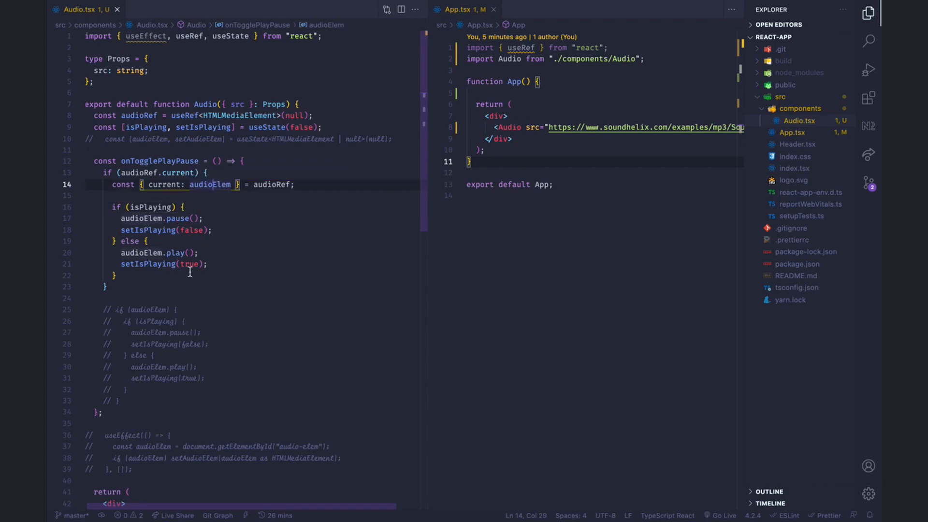
scroll(down, 3)
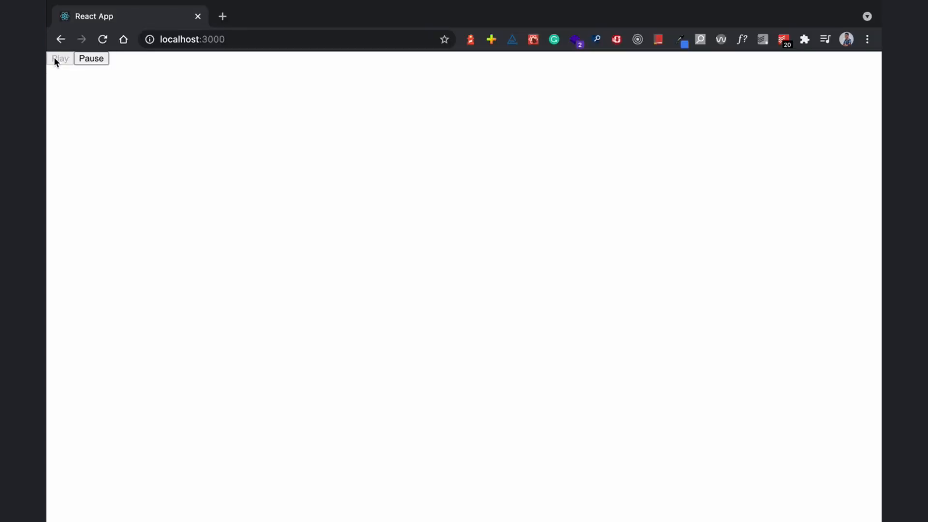
click(90, 58)
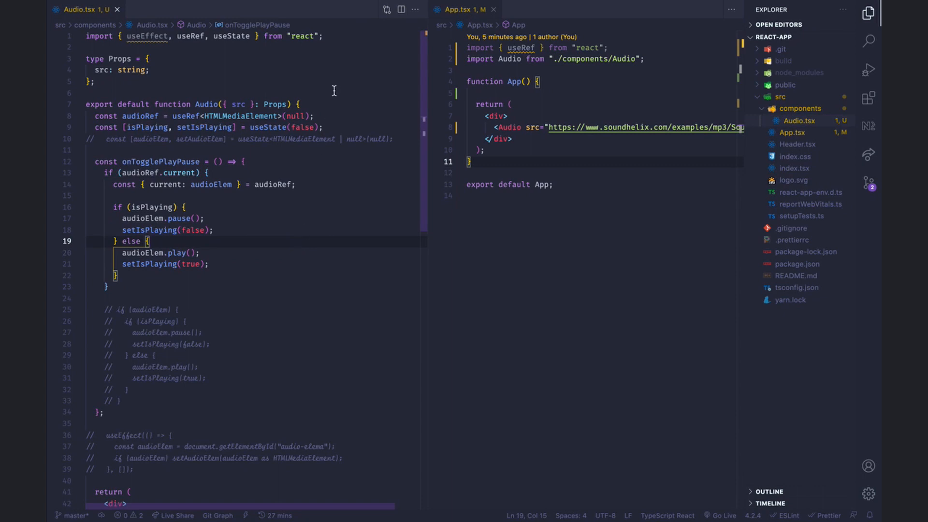
mouse_move(296, 329)
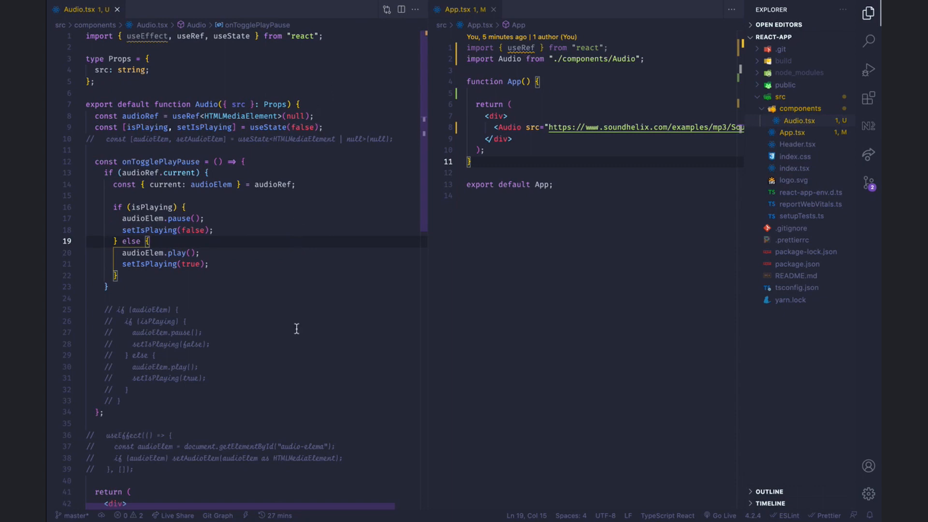
Add useState next to useRef in App.tsx's React import line and save
scroll(down, 3)
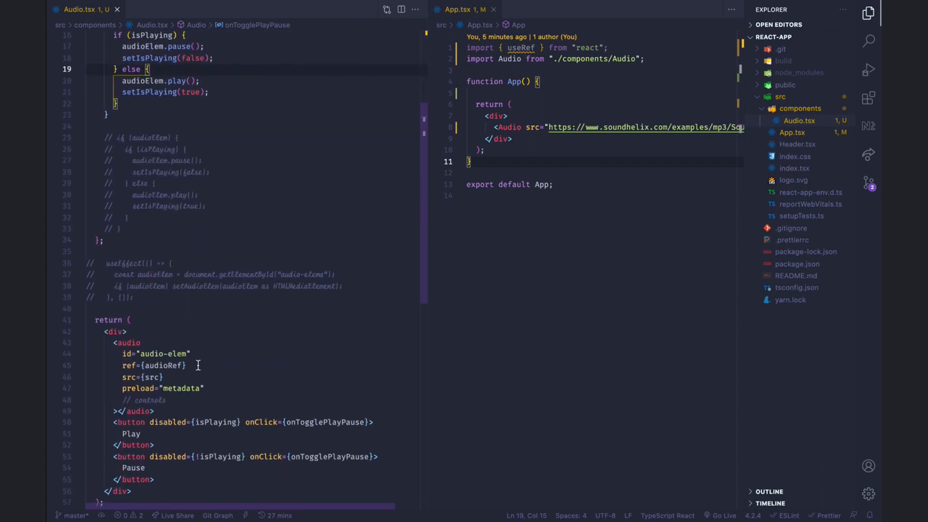
scroll(up, 3)
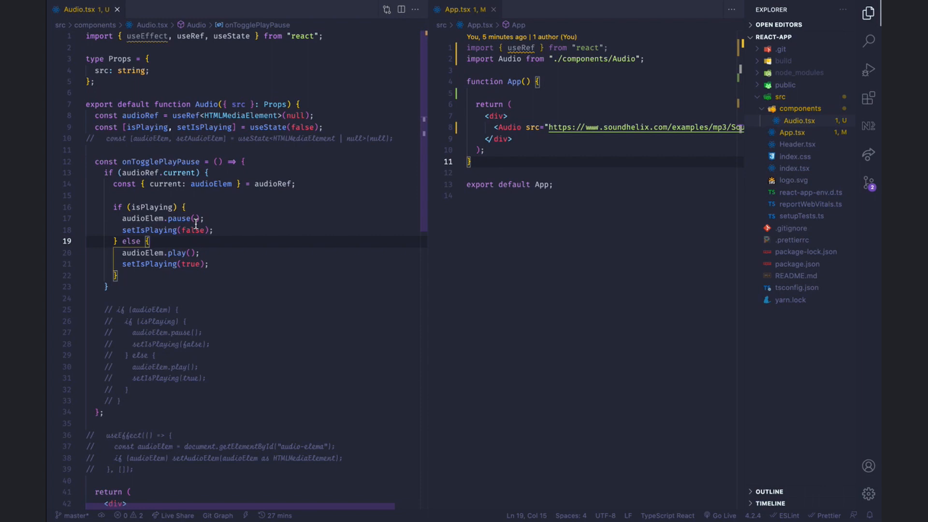
scroll(down, 3)
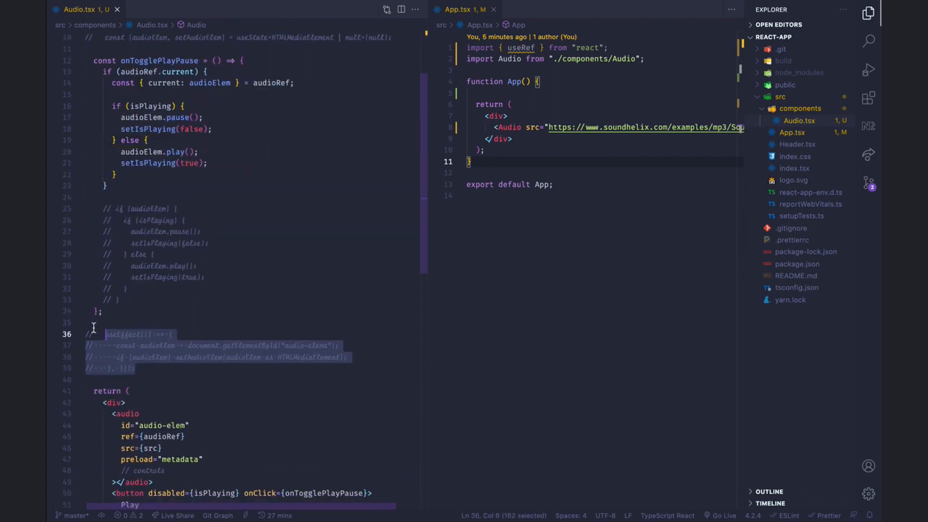
scroll(up, 3)
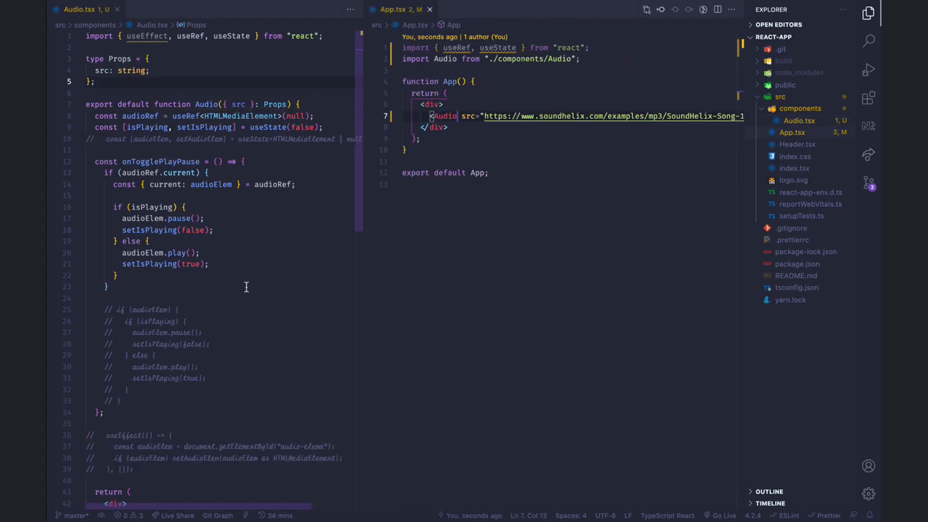
scroll(down, 3)
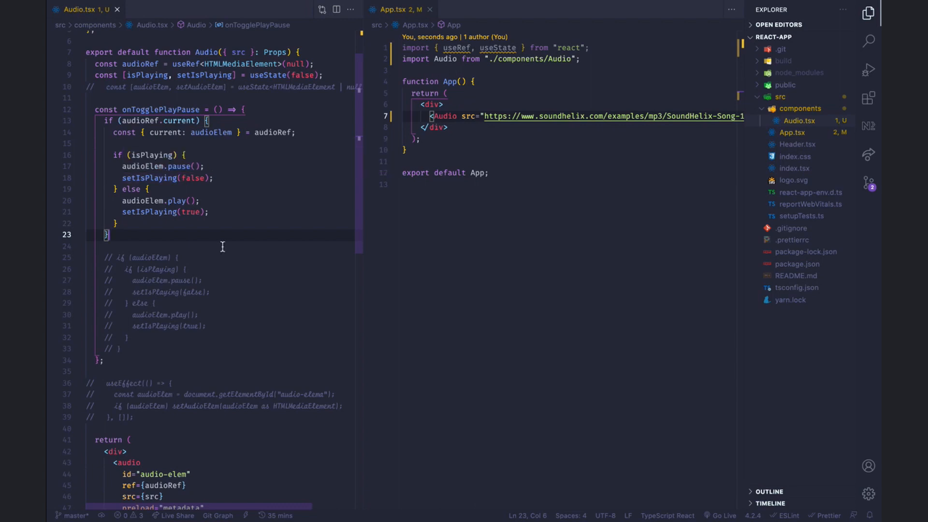
click(473, 81)
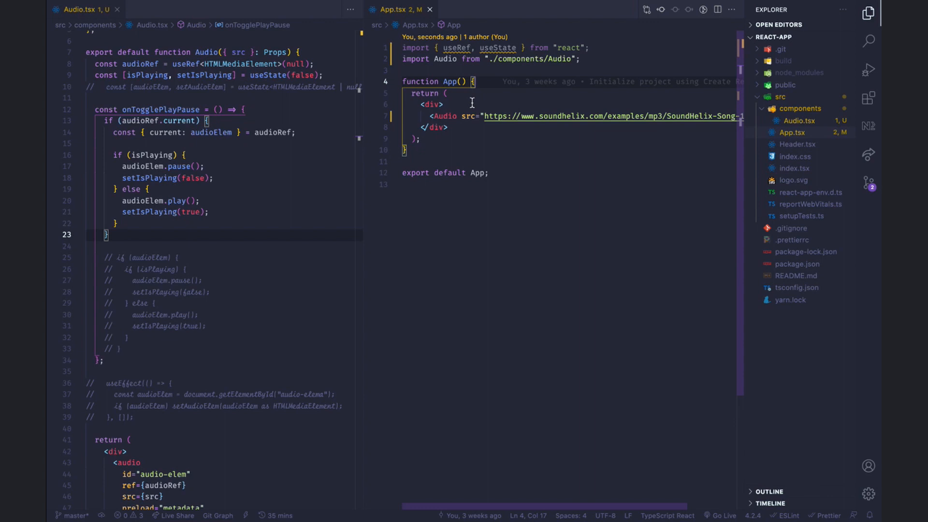
scroll(down, 3)
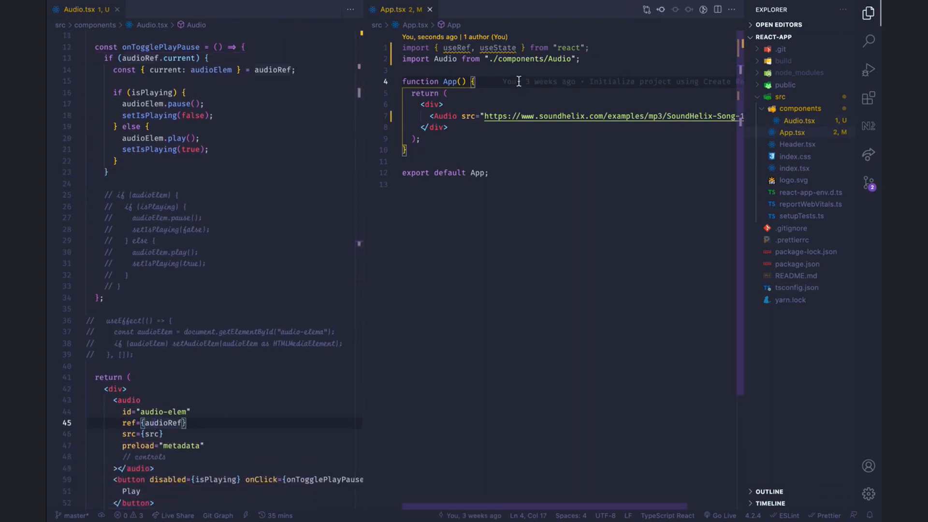
mouse_move(490, 259)
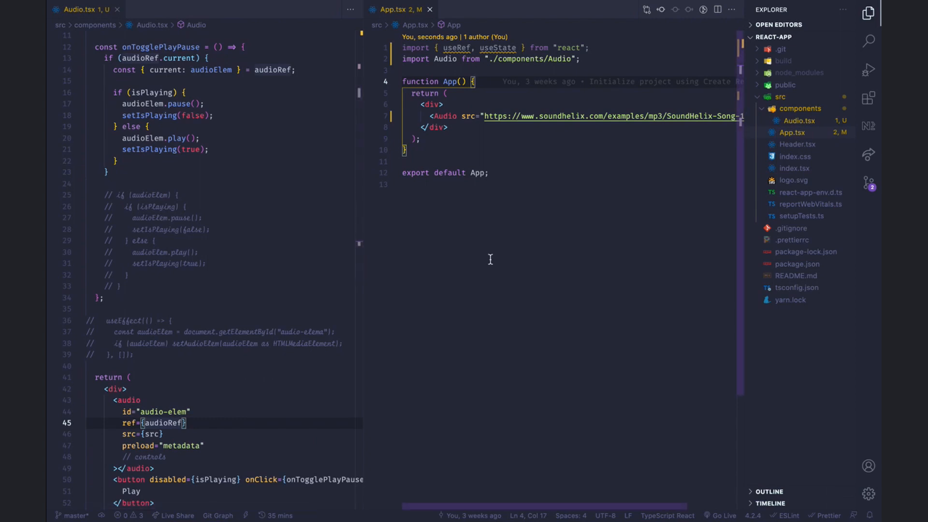
scroll(up, 3)
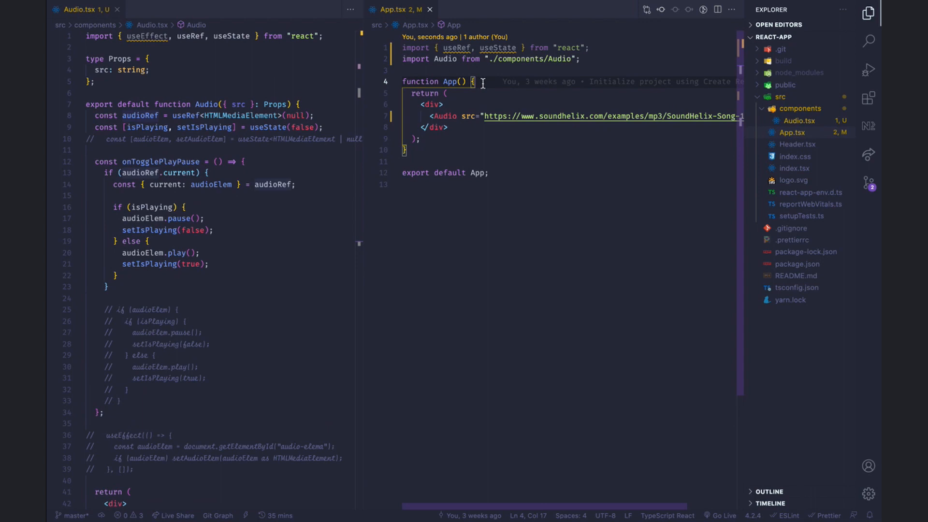
text(const ref = useRef<>()
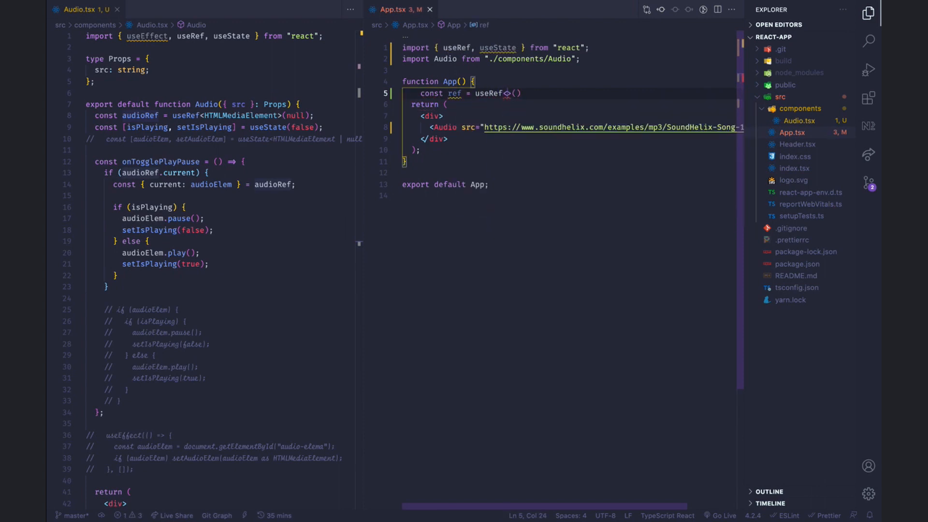
Add const ref = useRef<HTMLMediaElement>(null) in App and pass ref={ref} to <Audio>
text(HTMLMediaElement)
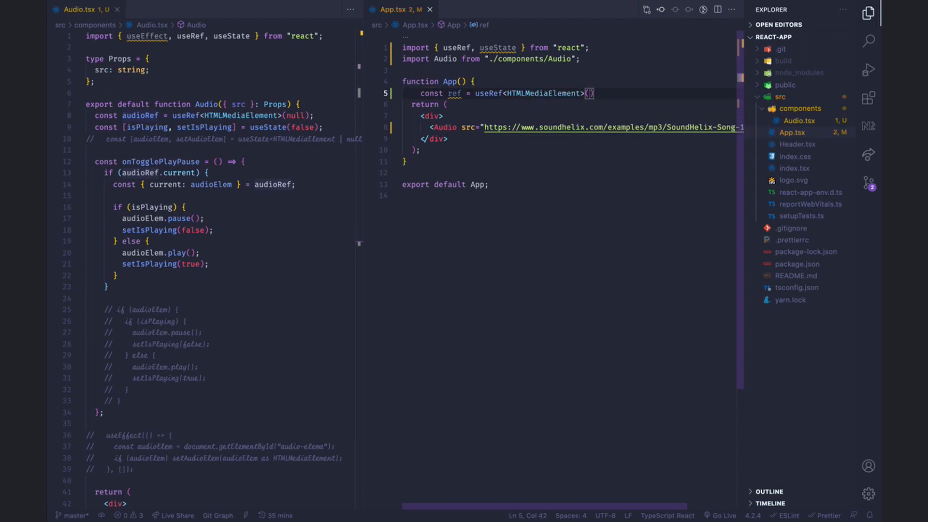
text(null)
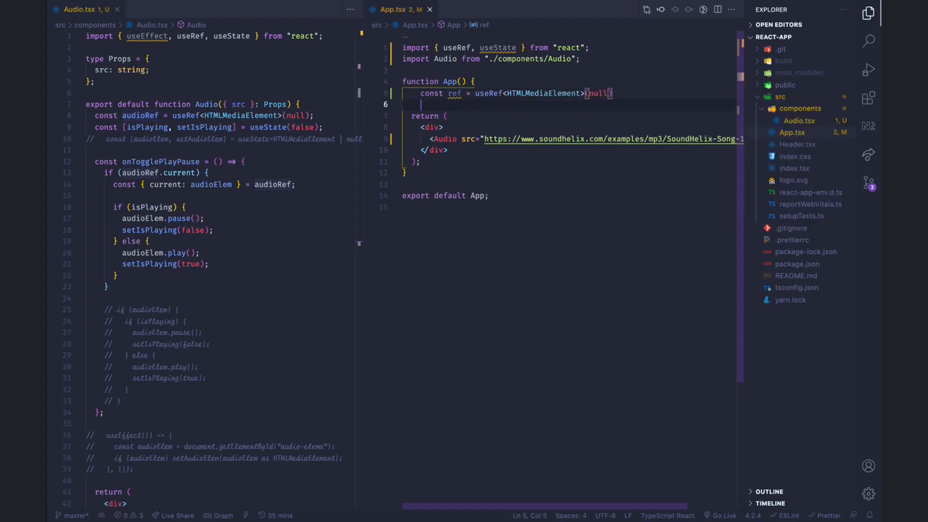
click(470, 141)
text(ref={ref})
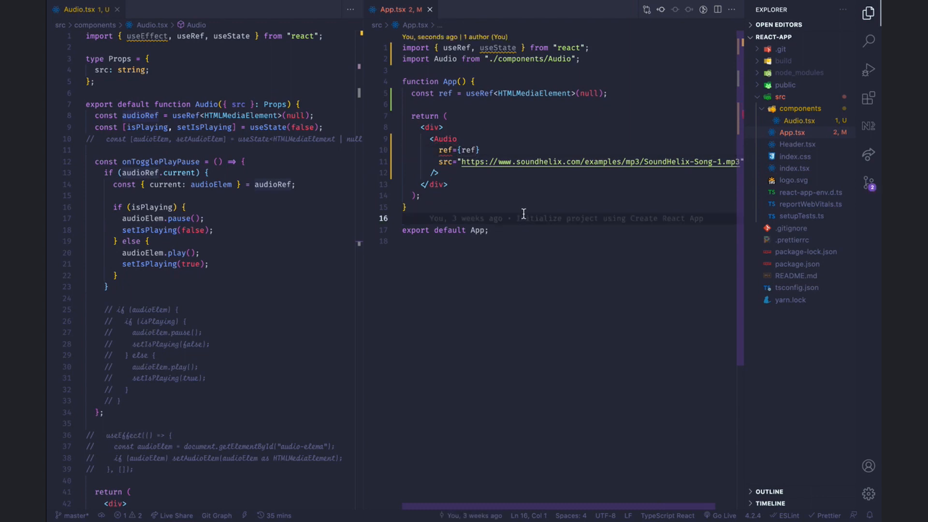
click(211, 264)
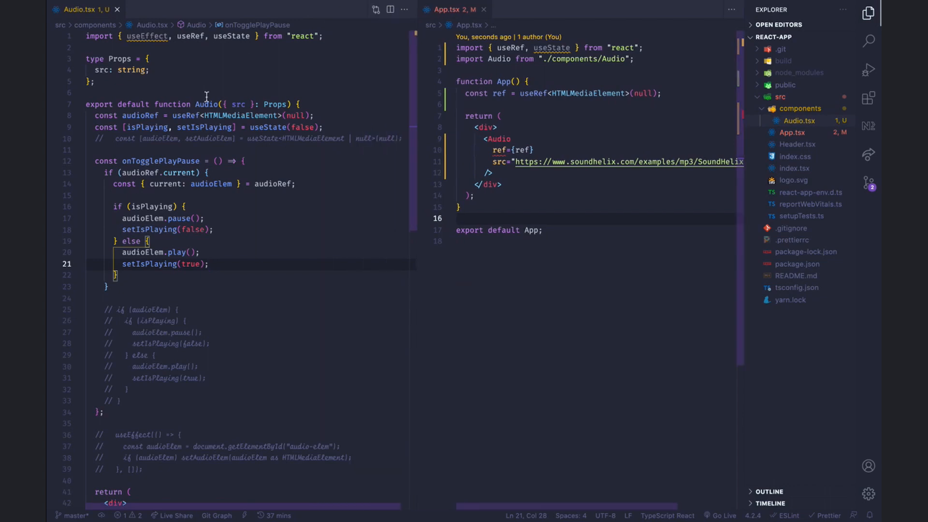
Redefine Audio as forwardRef<HTMLMediaElement, Props>((props, ref) => {, importing forwardRef
click(101, 104)
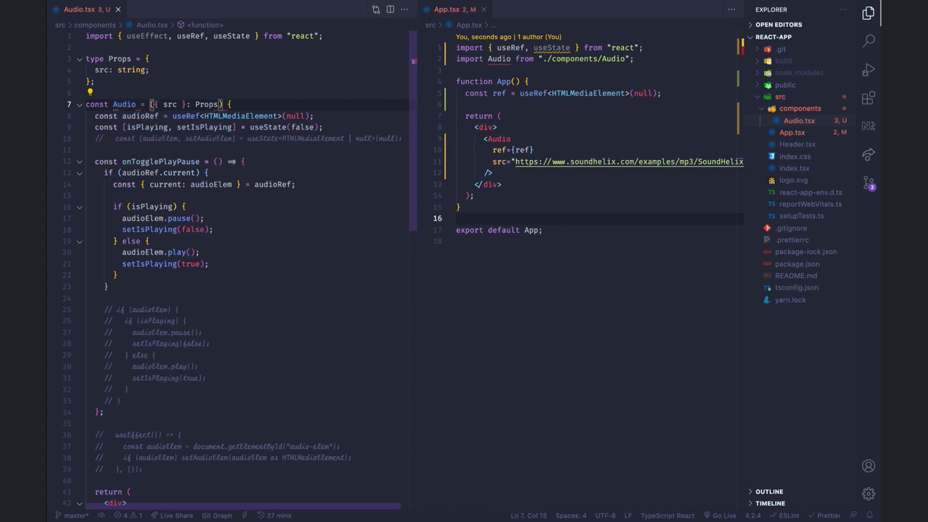
text(forwardRef(() => {)
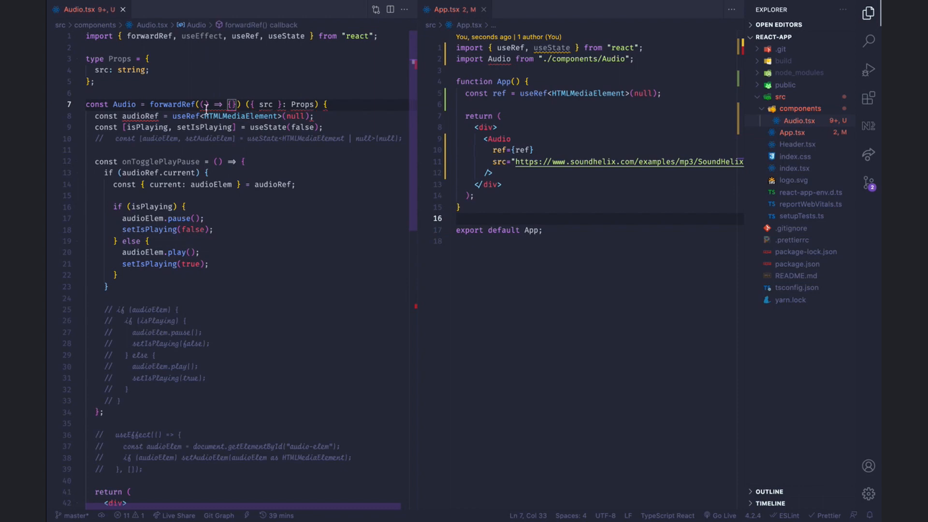
text(props, ref)
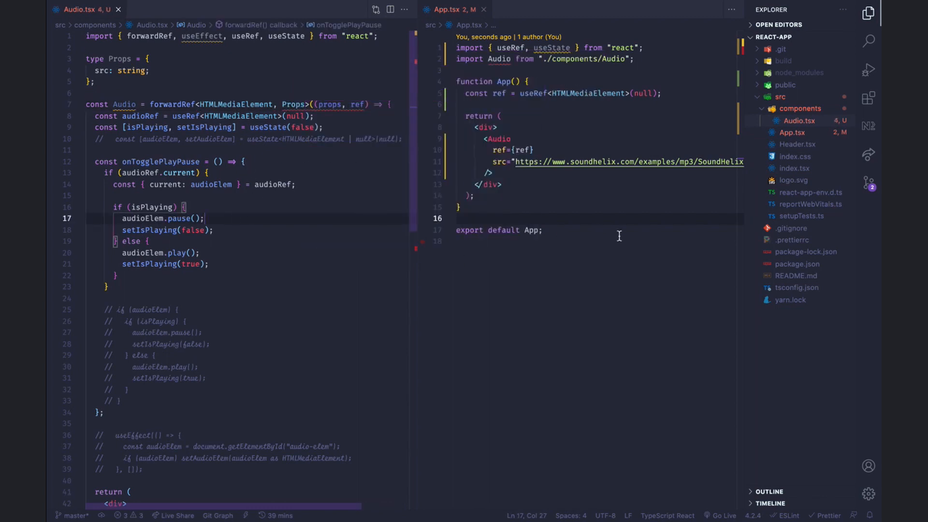
Move play state, toggle handler and buttons into App.tsx as audioRef, and add export default Audio
click(536, 150)
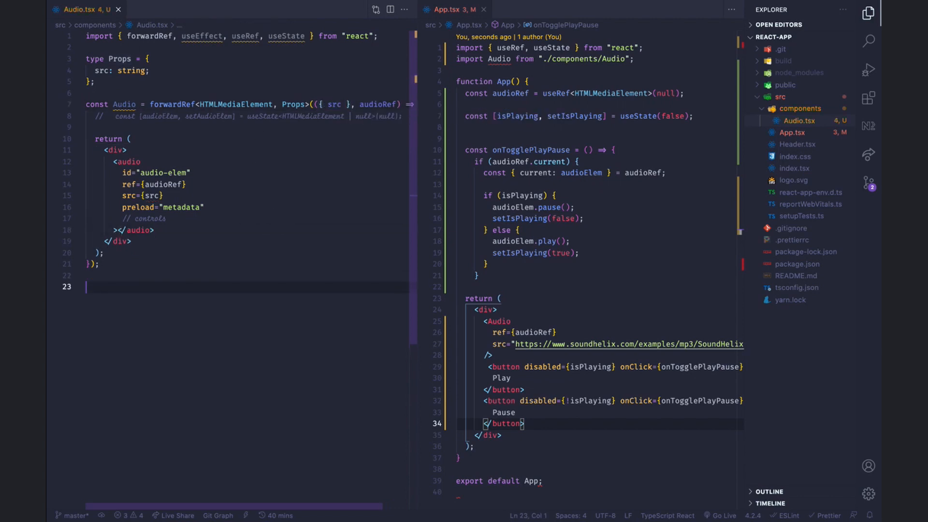
text(export default Adu)
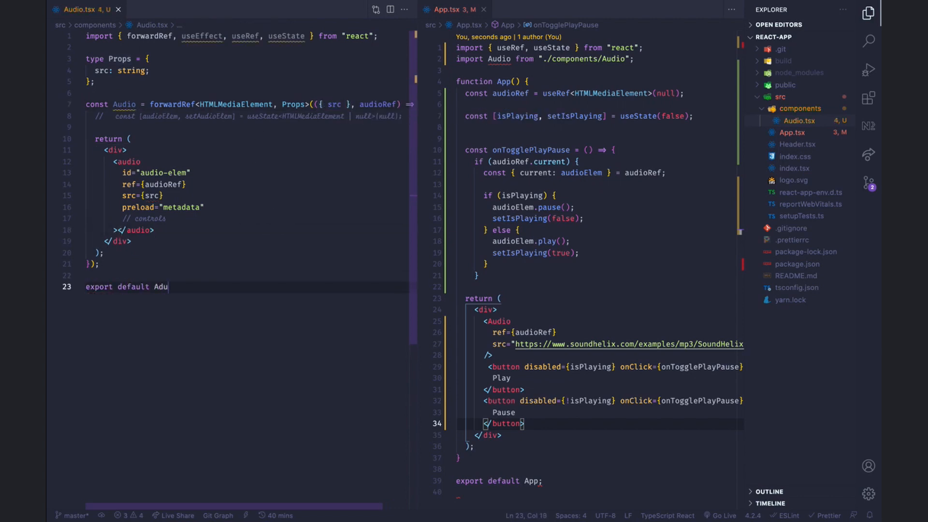
text(io)
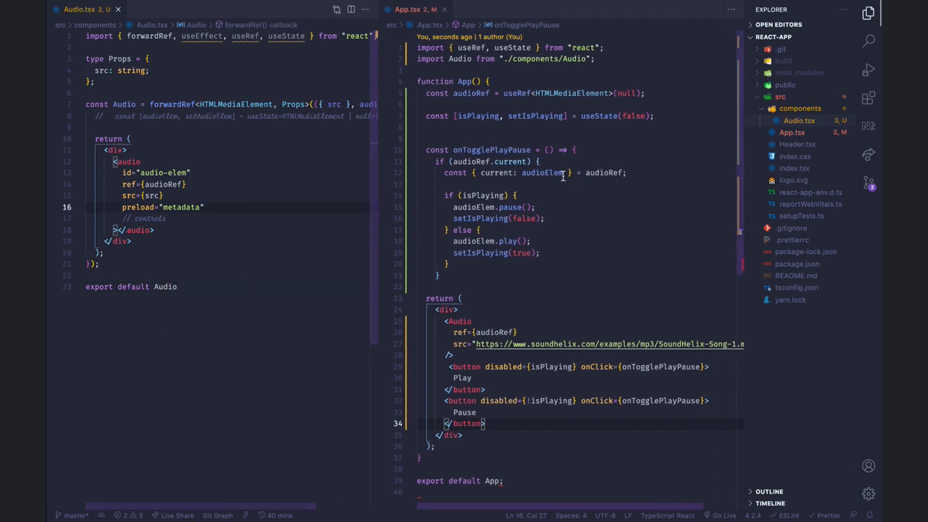
mouse_move(556, 282)
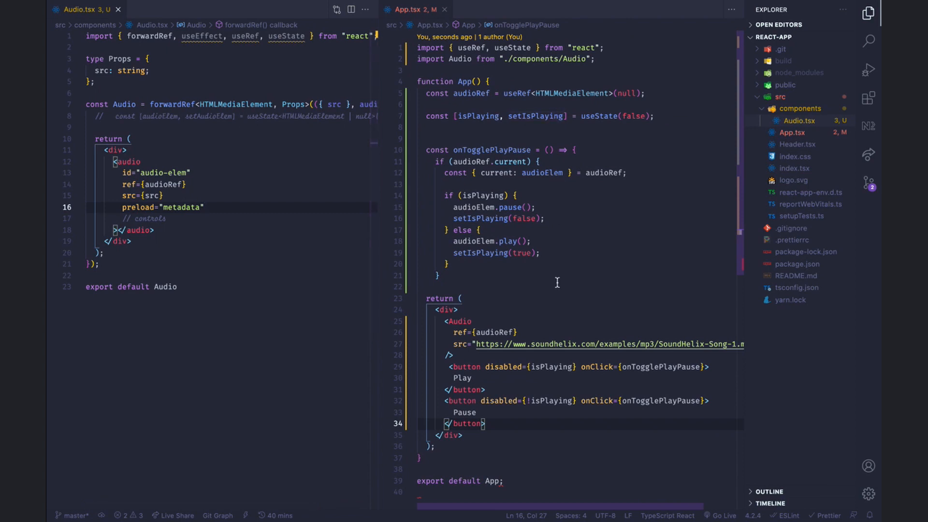
mouse_move(512, 179)
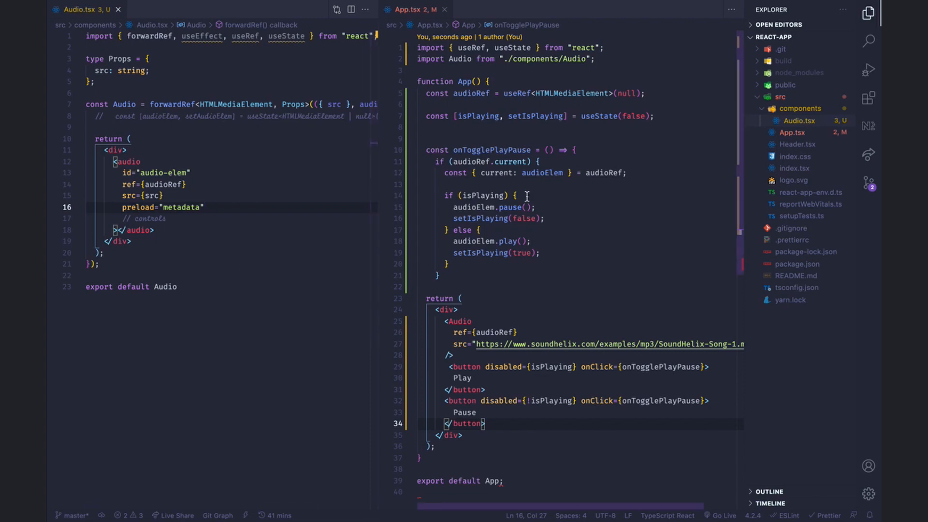
mouse_move(470, 161)
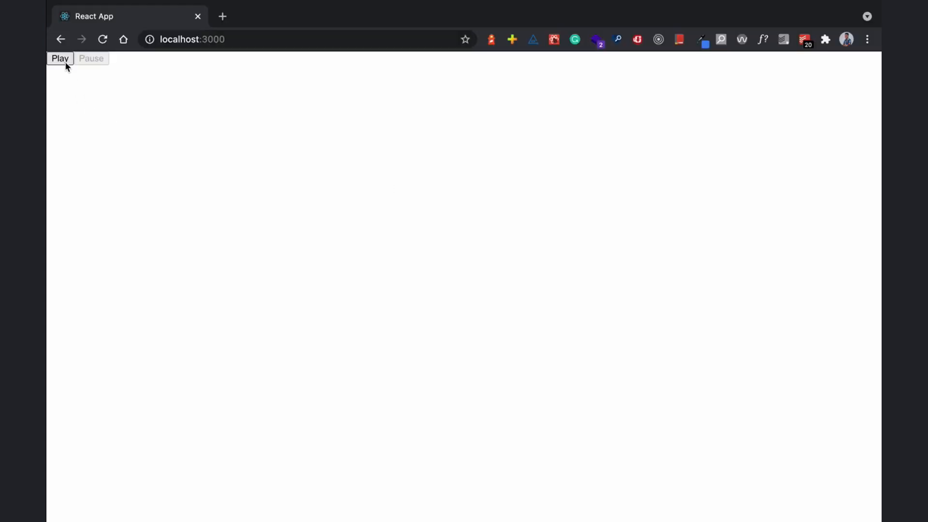
Start the song with Play on localhost:3000, then stop it with Pause
click(60, 58)
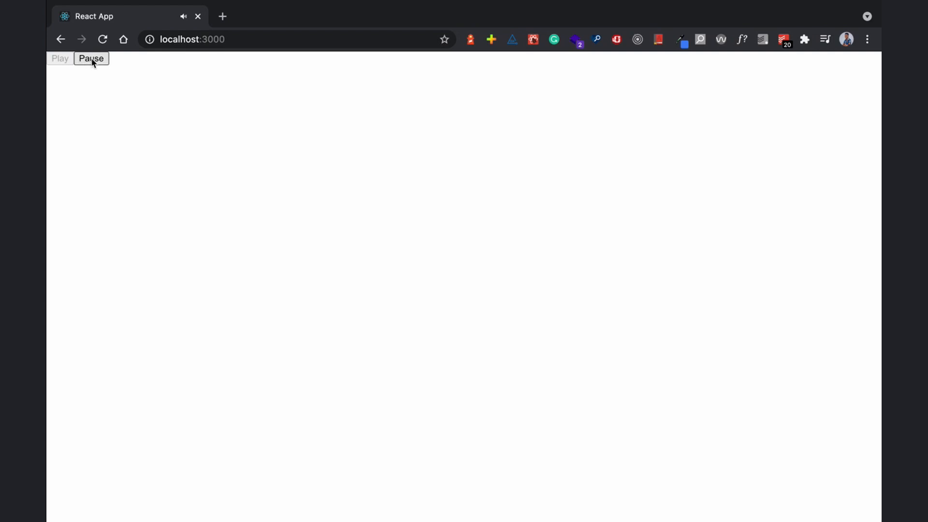
click(90, 59)
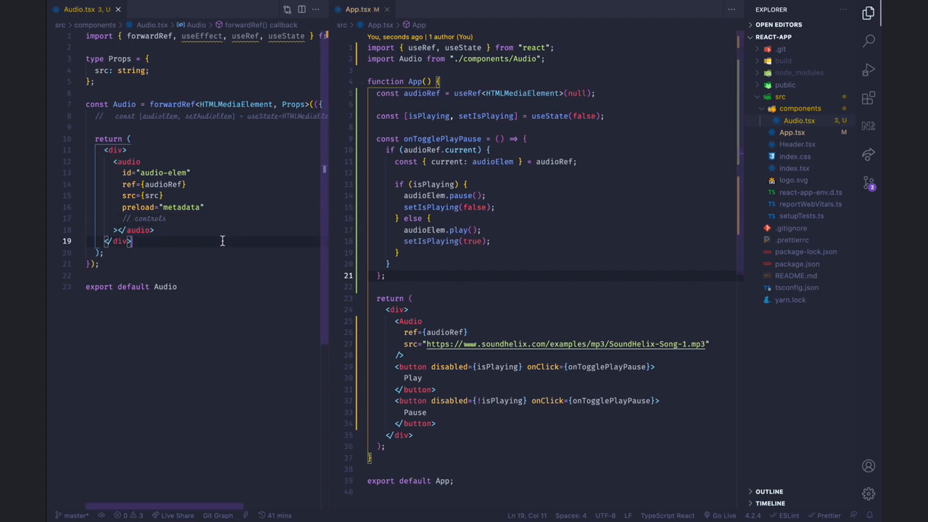
click(409, 309)
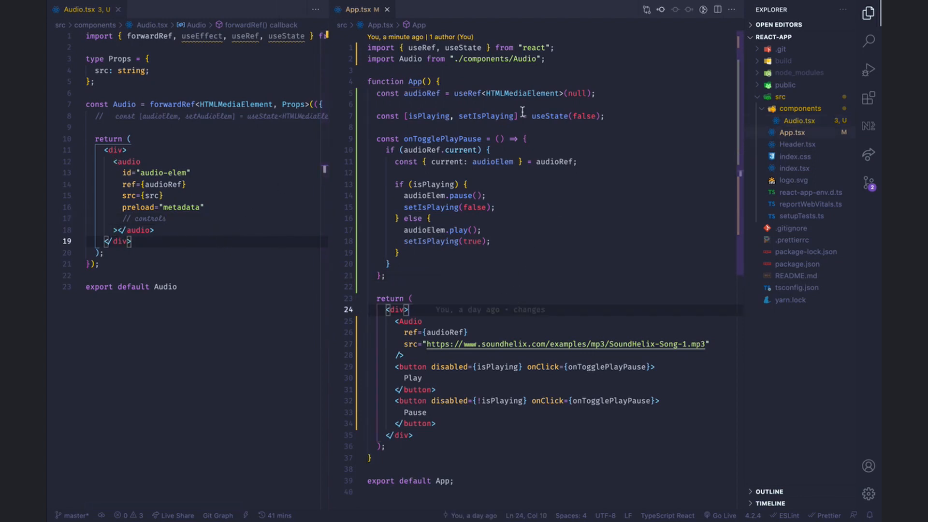
mouse_move(429, 95)
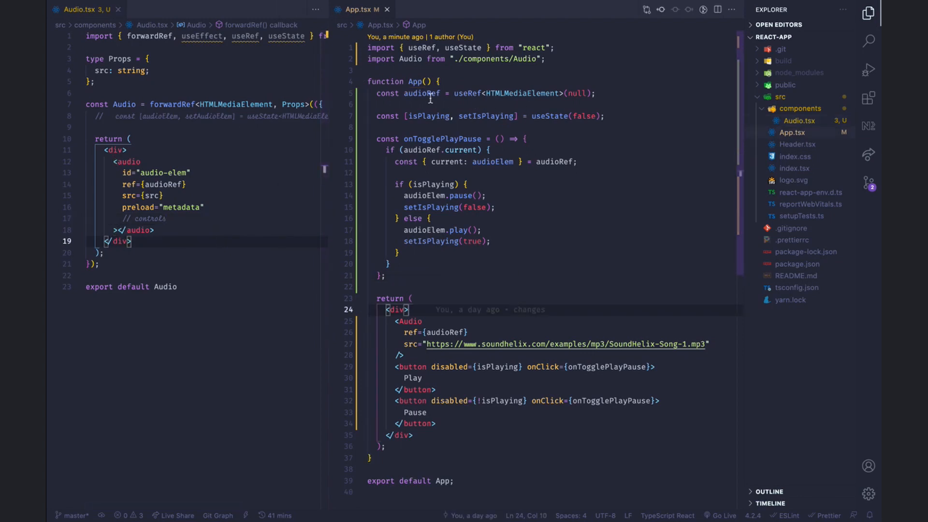
mouse_move(512, 236)
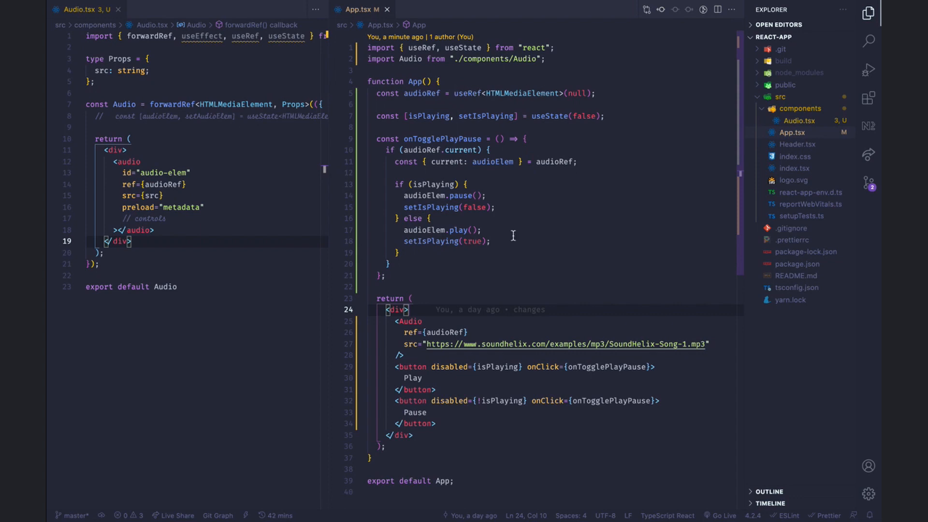
mouse_move(475, 335)
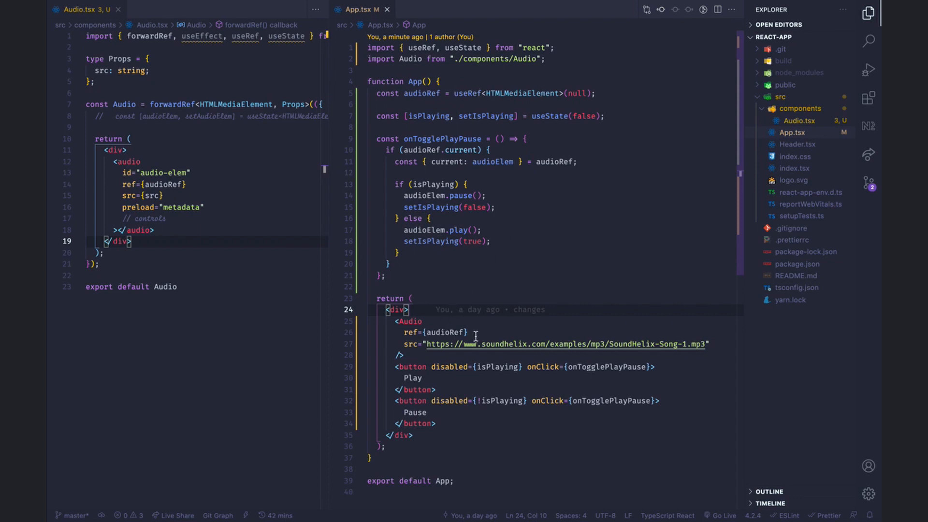